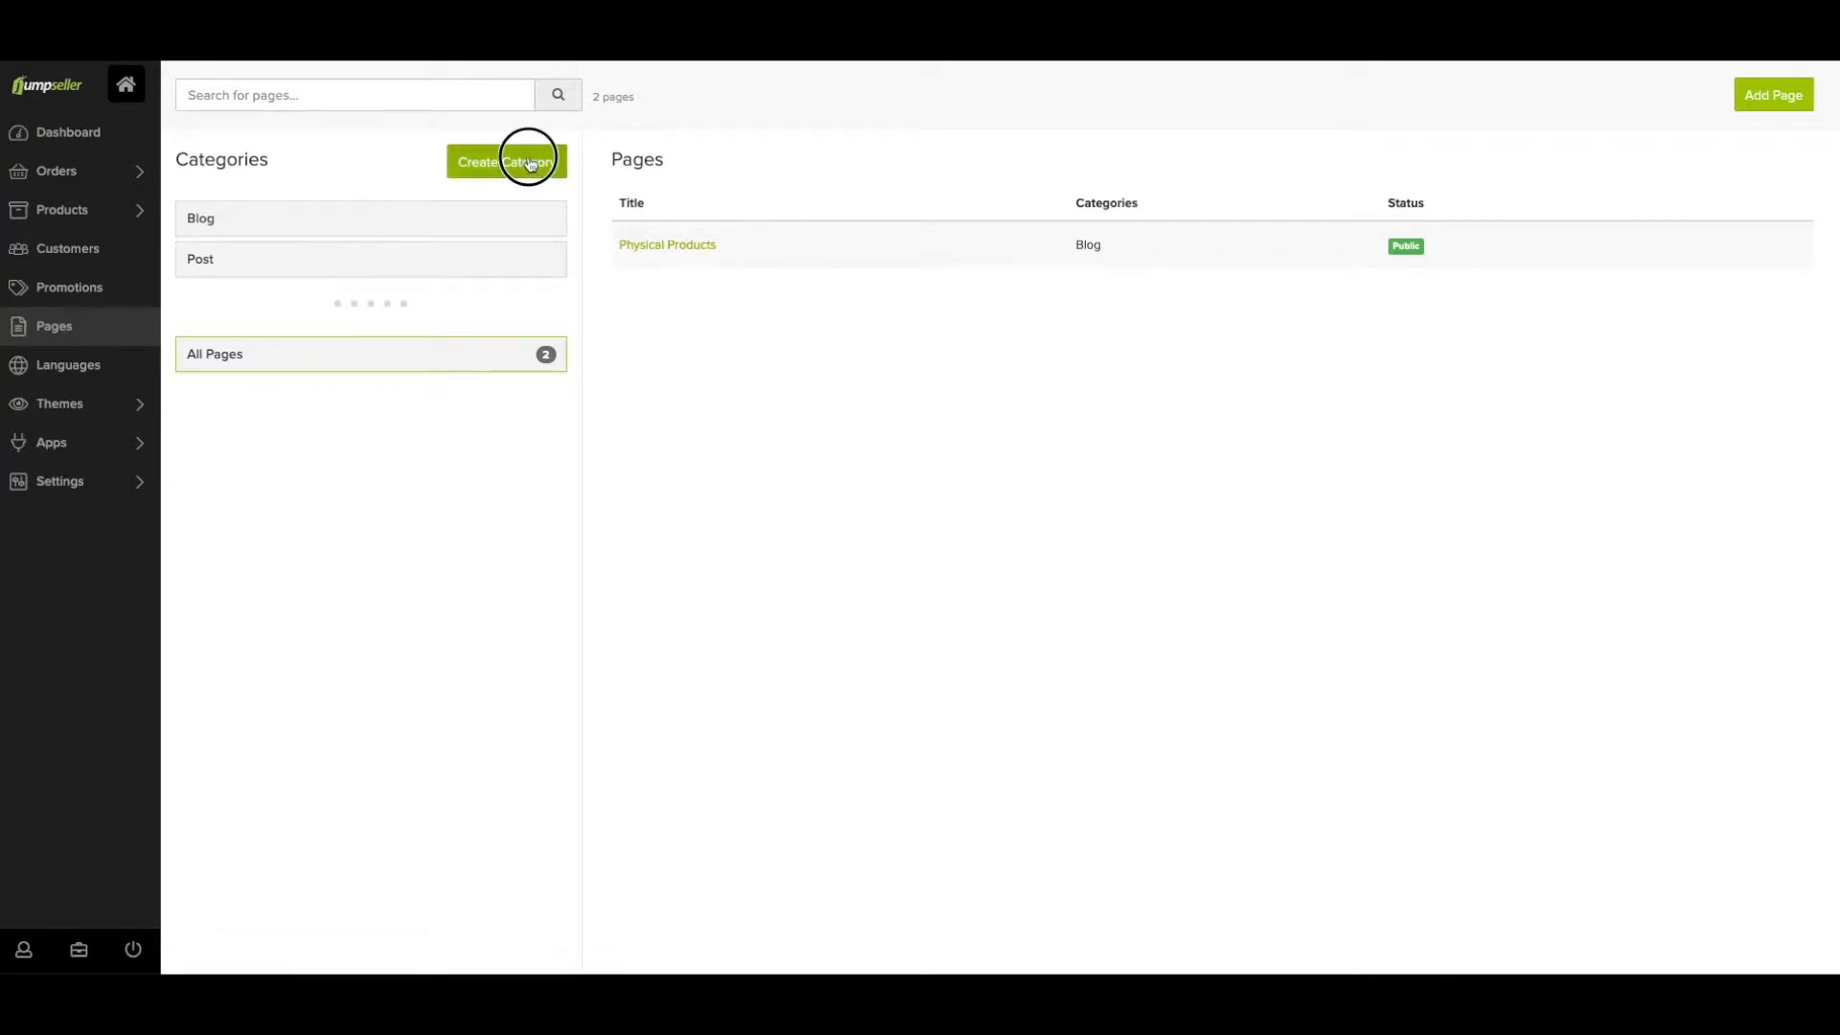
Start a new page titled 'Digital Products', dismissing the category prompt and image dialog
{"action": "left_click", "coordinate": [506, 161]}
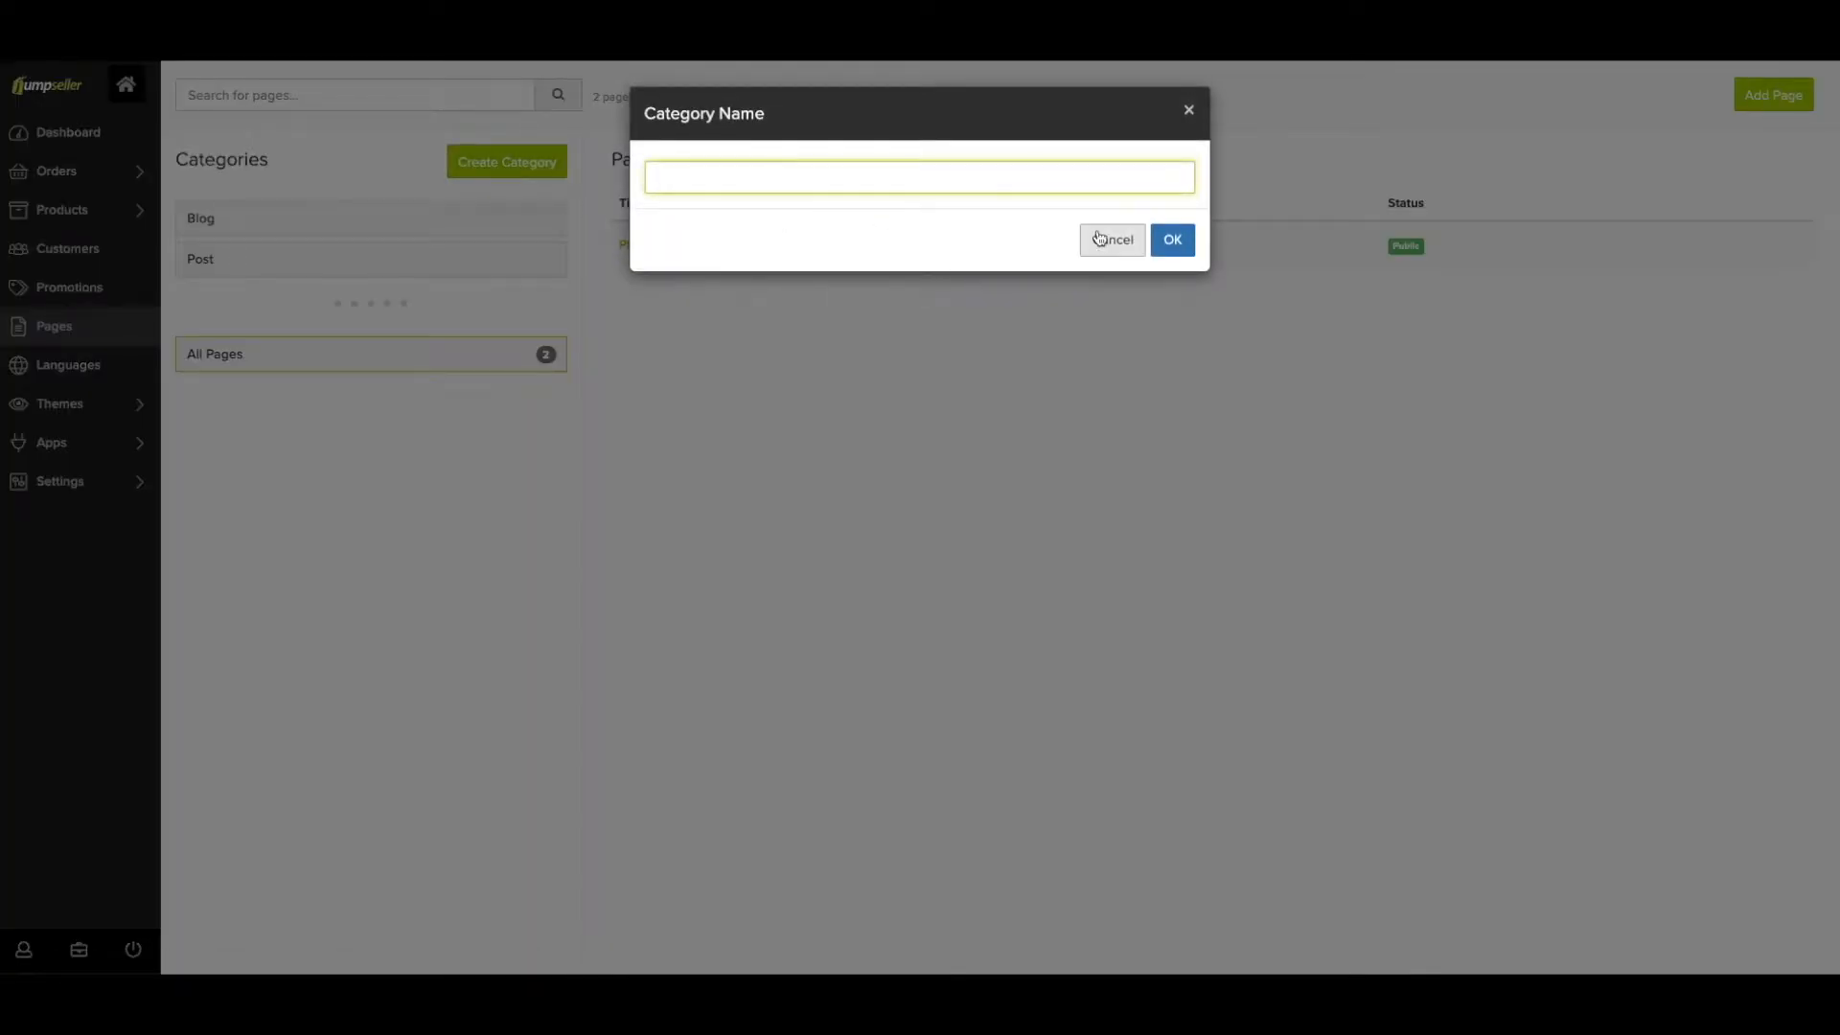
{"action": "left_click", "coordinate": [1109, 239]}
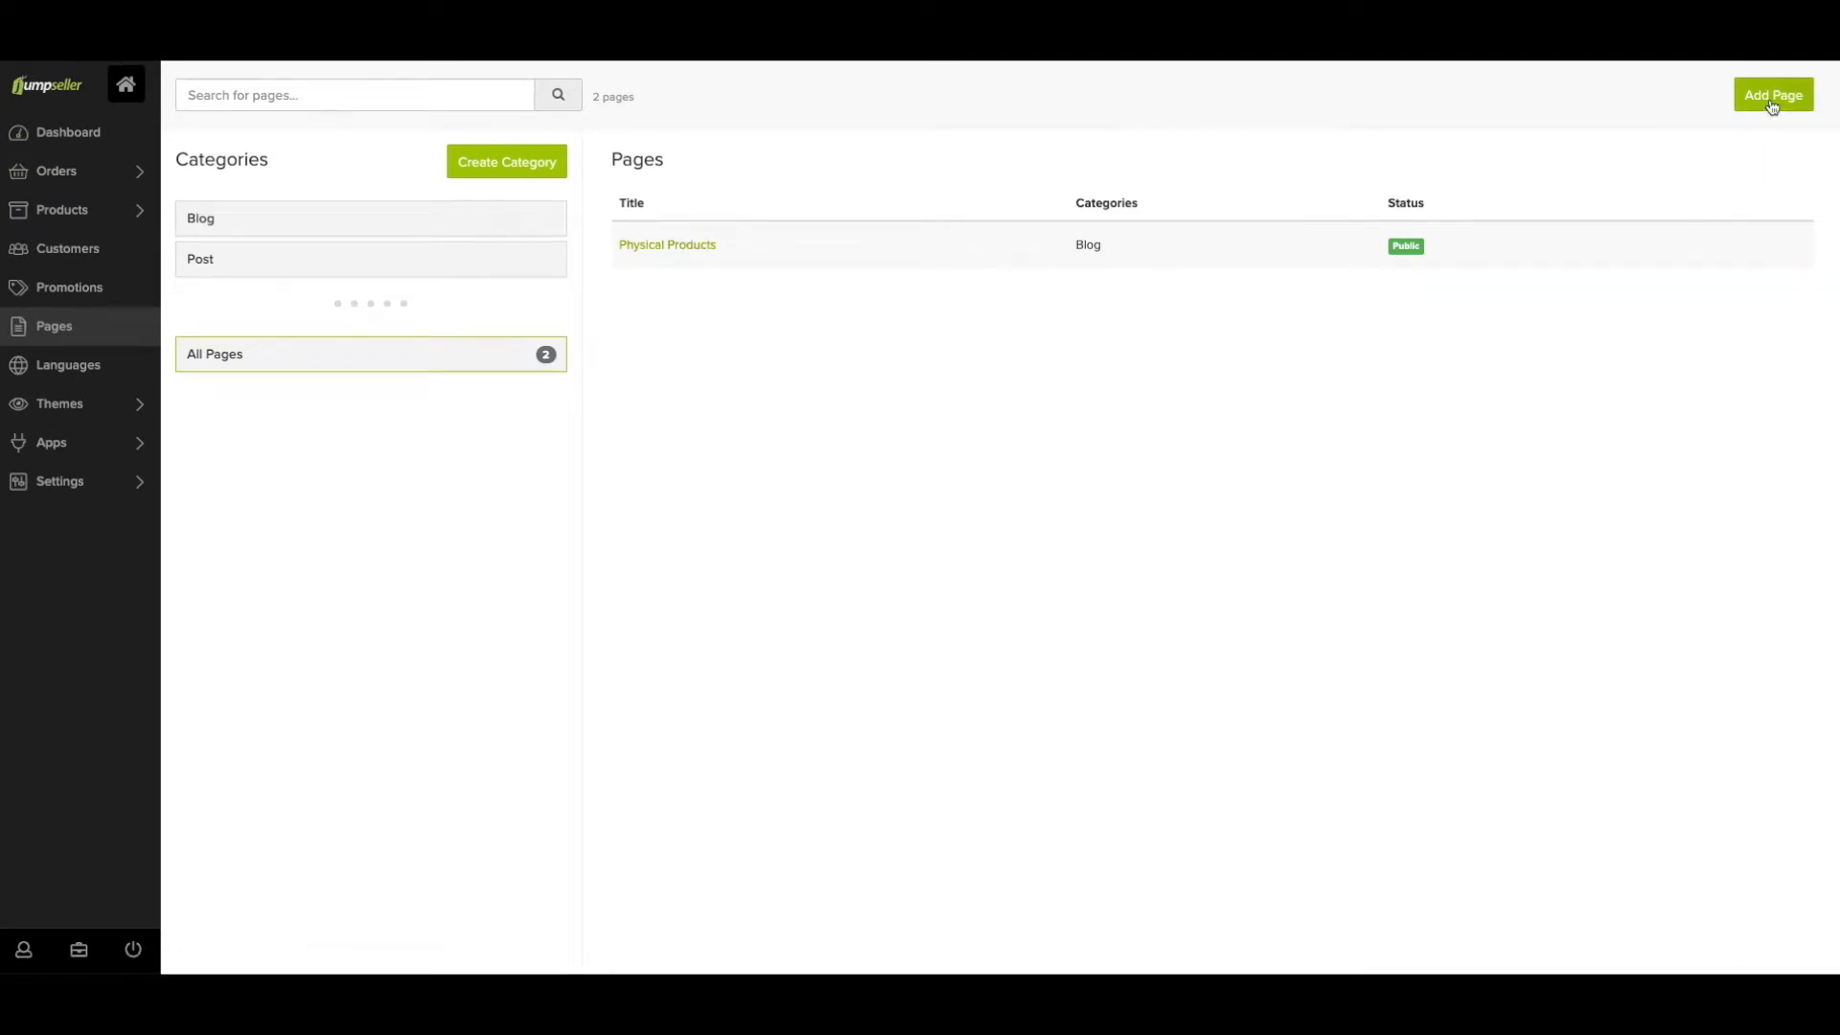
{"action": "left_click", "coordinate": [1772, 95]}
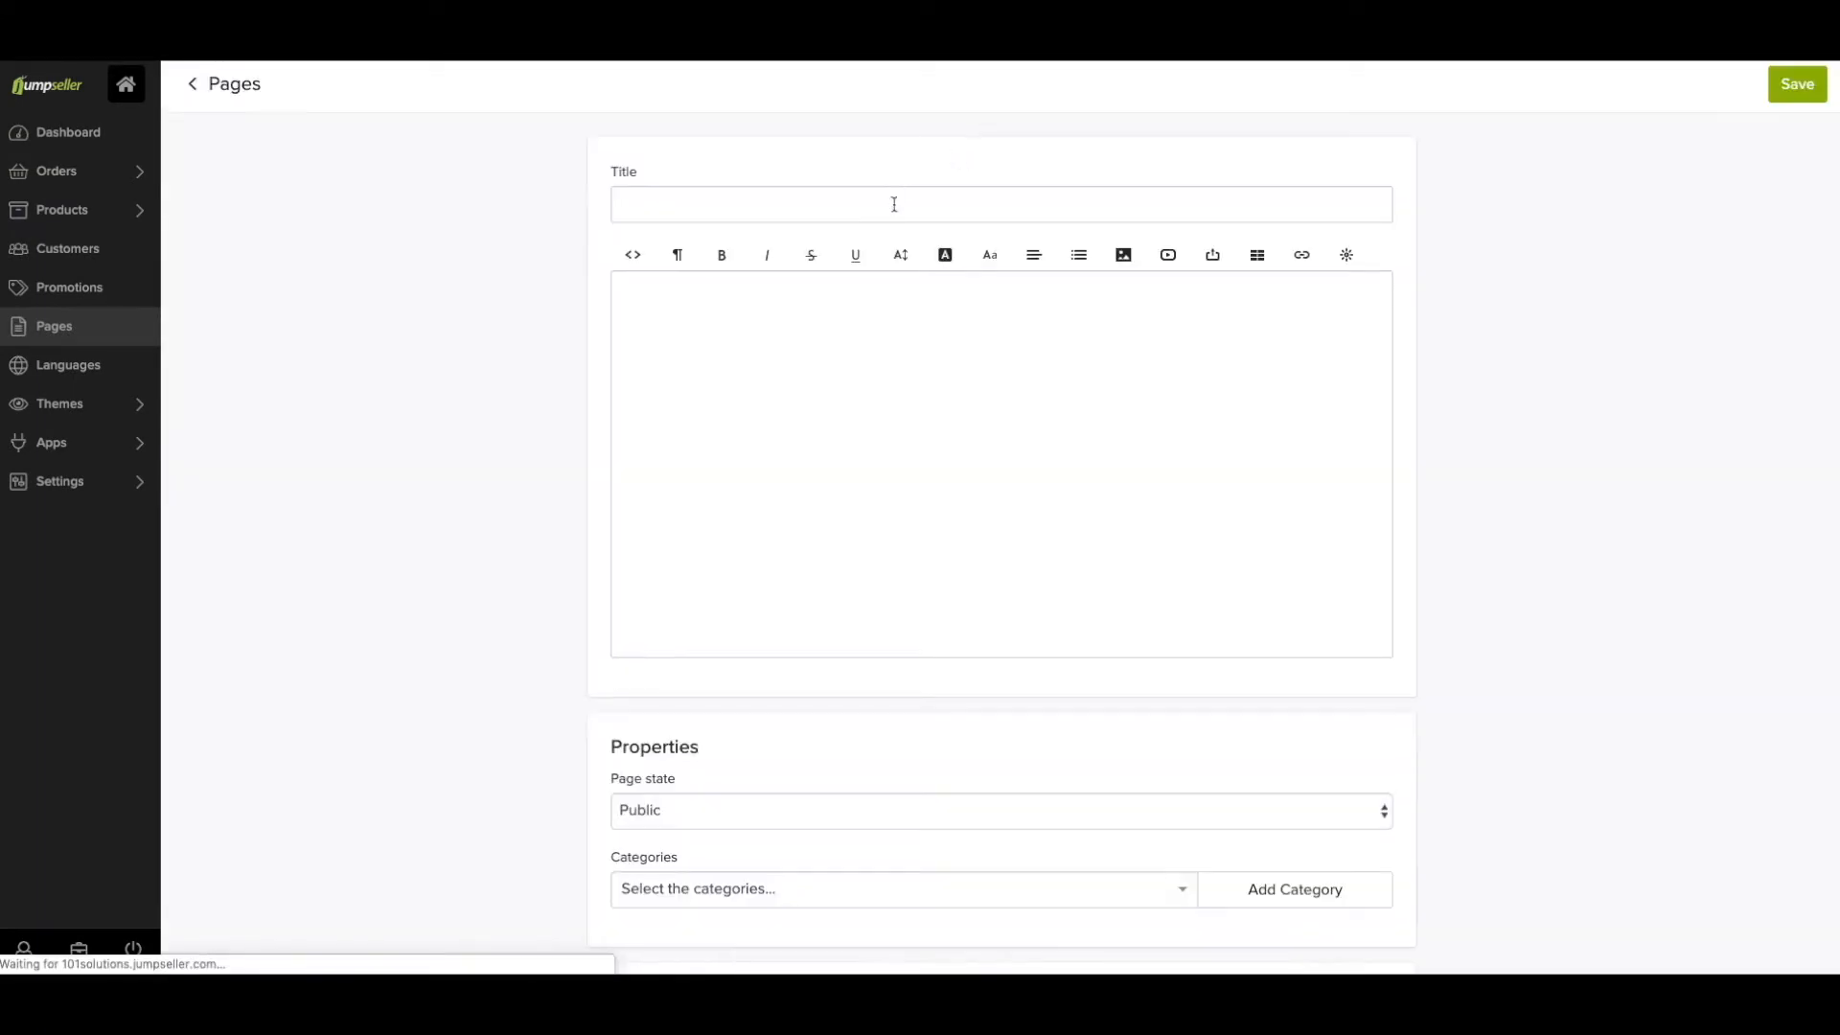
{"action": "type", "text": "Digital Products"}
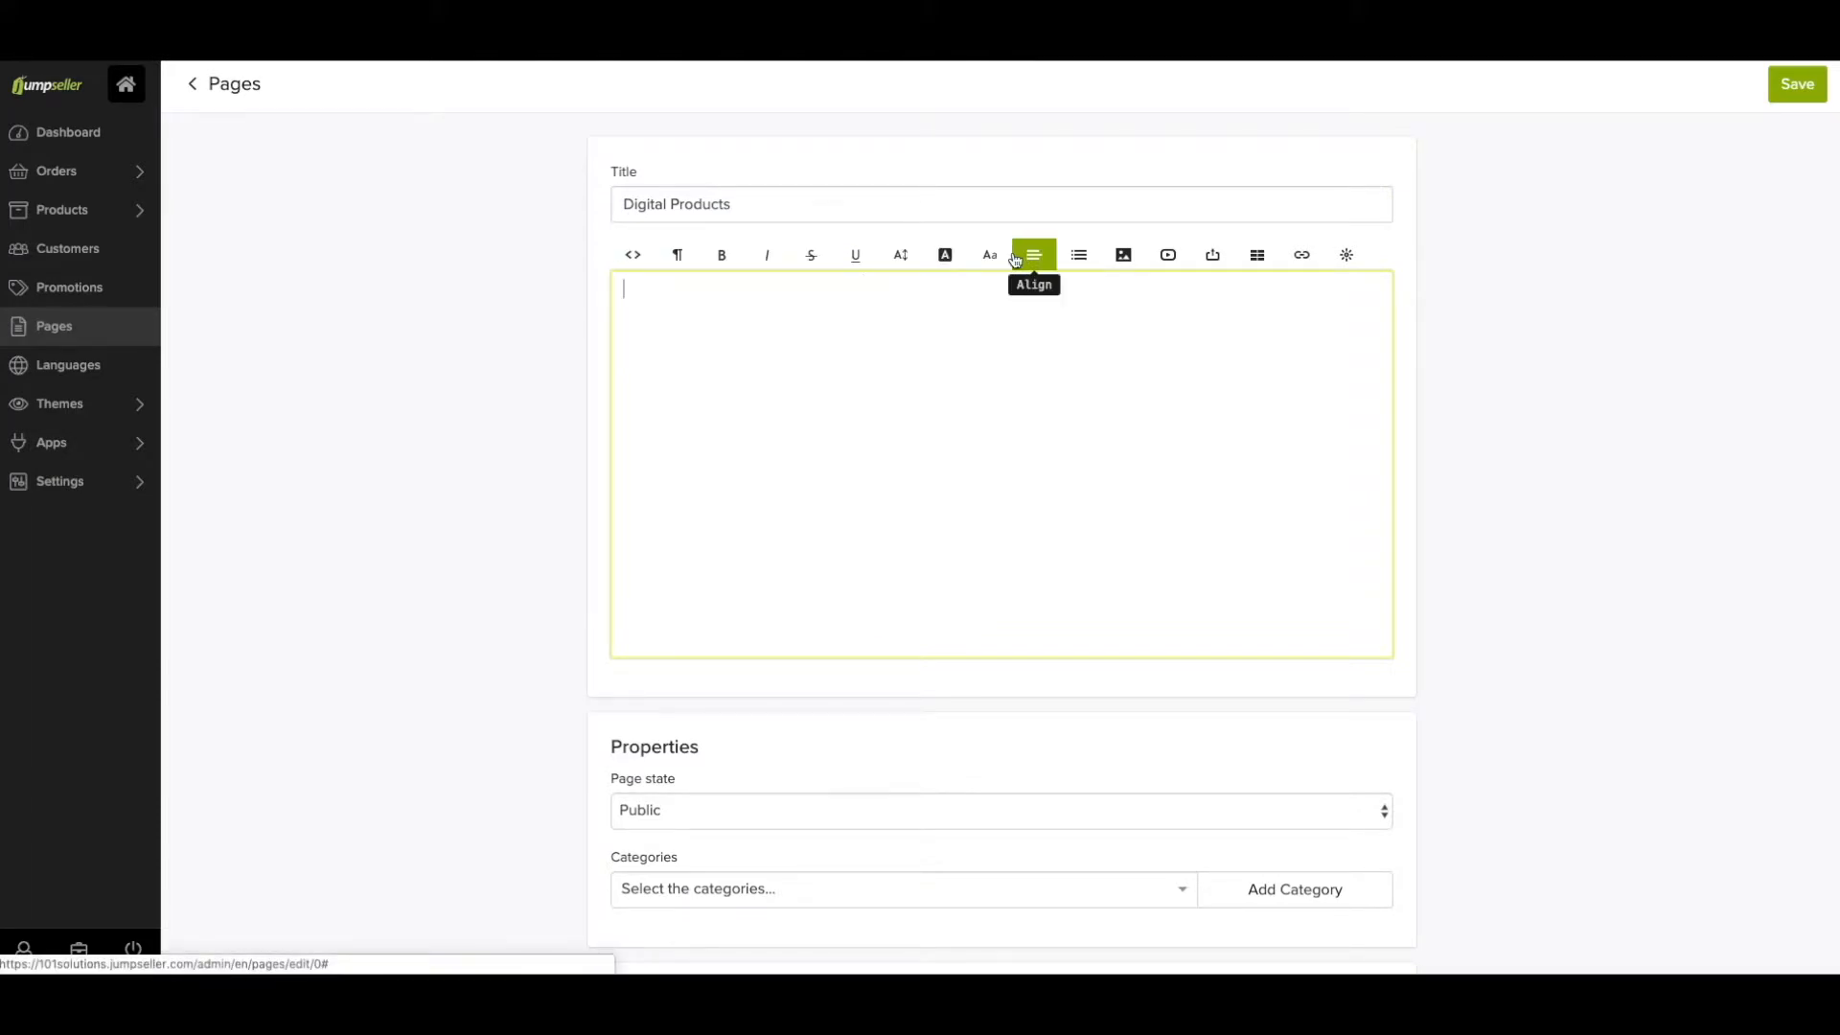
{"action": "left_click", "coordinate": [1123, 255]}
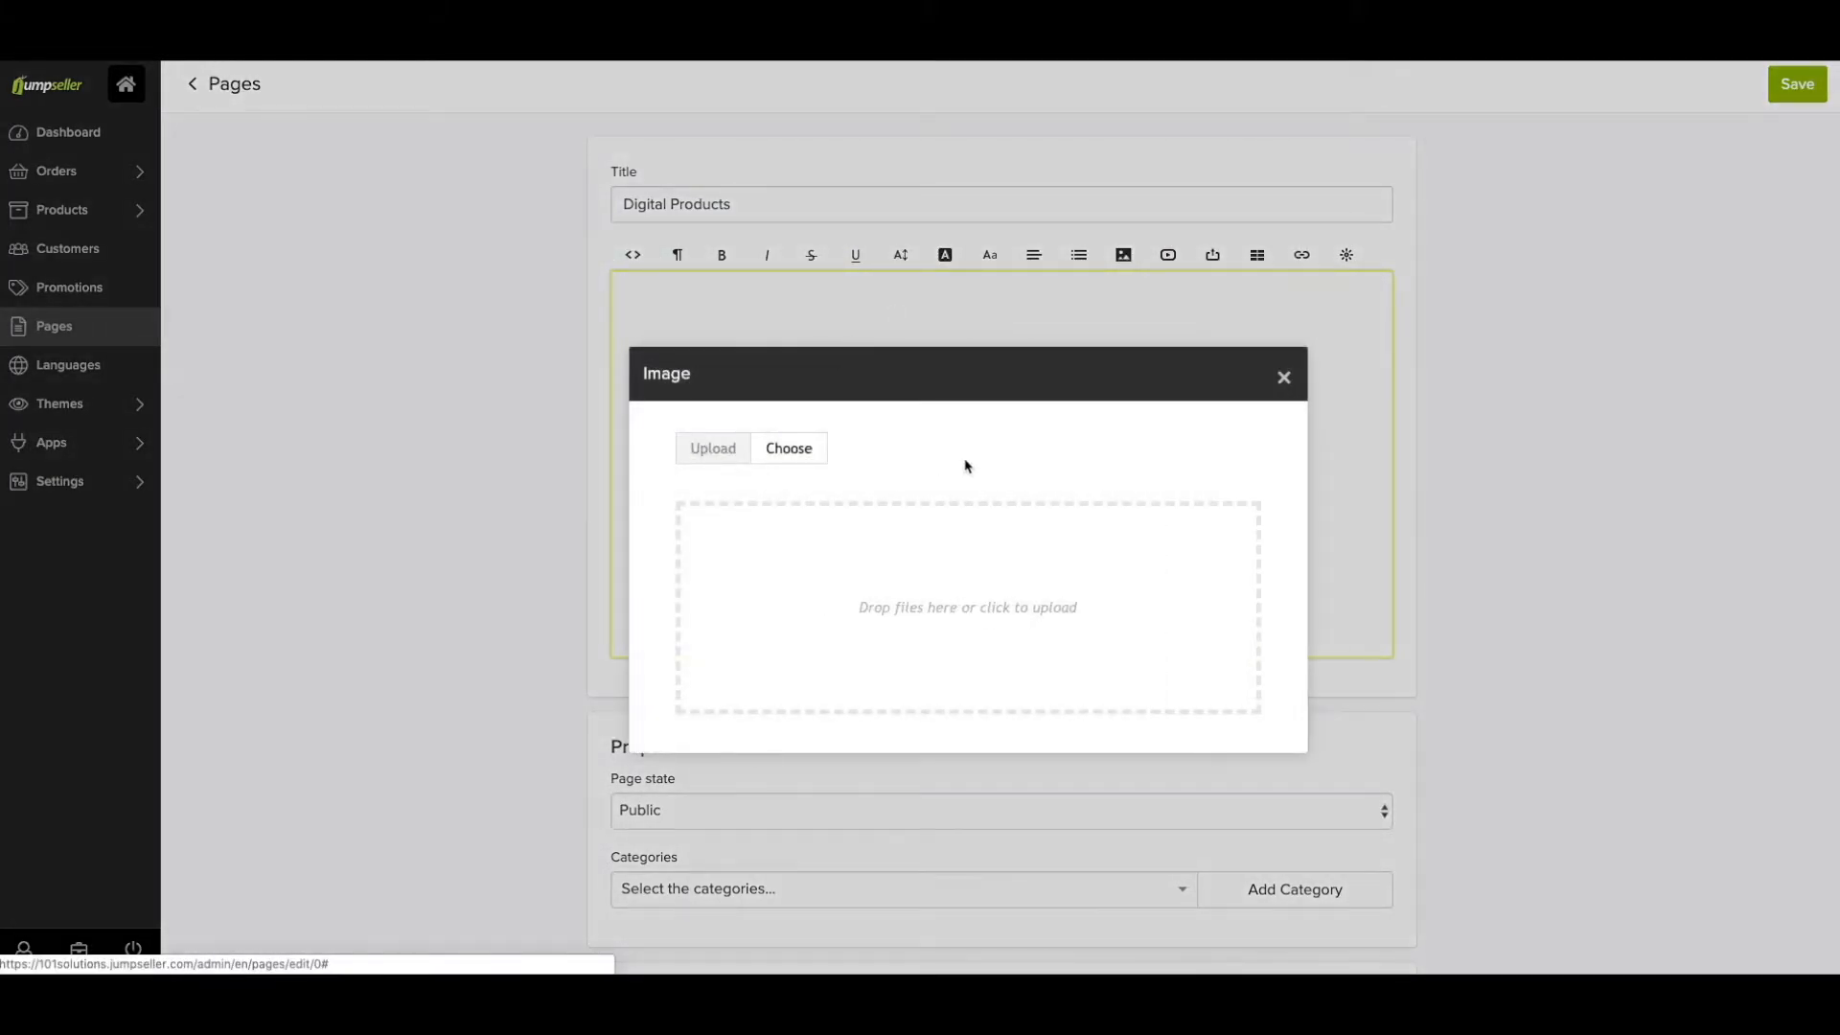
{"action": "left_click", "coordinate": [1166, 255]}
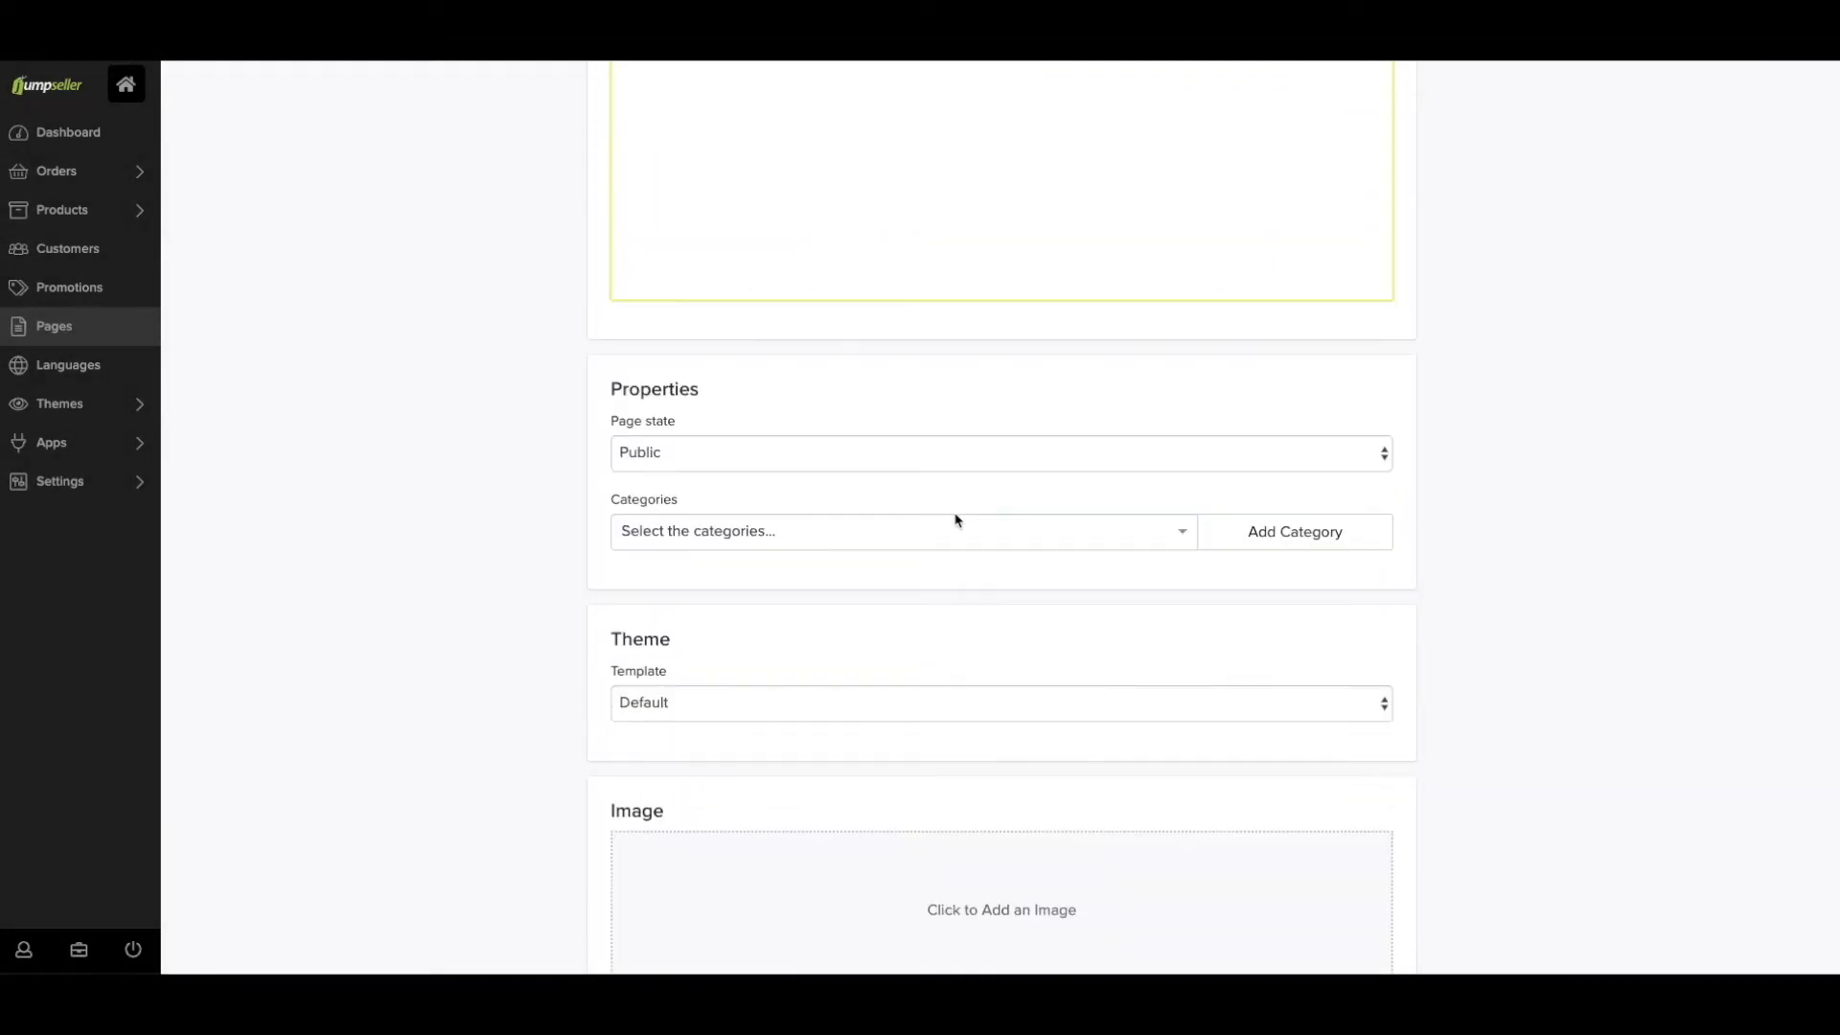
Keep the page state set to Public after briefly switching it to Draft
{"action": "left_click", "coordinate": [998, 453]}
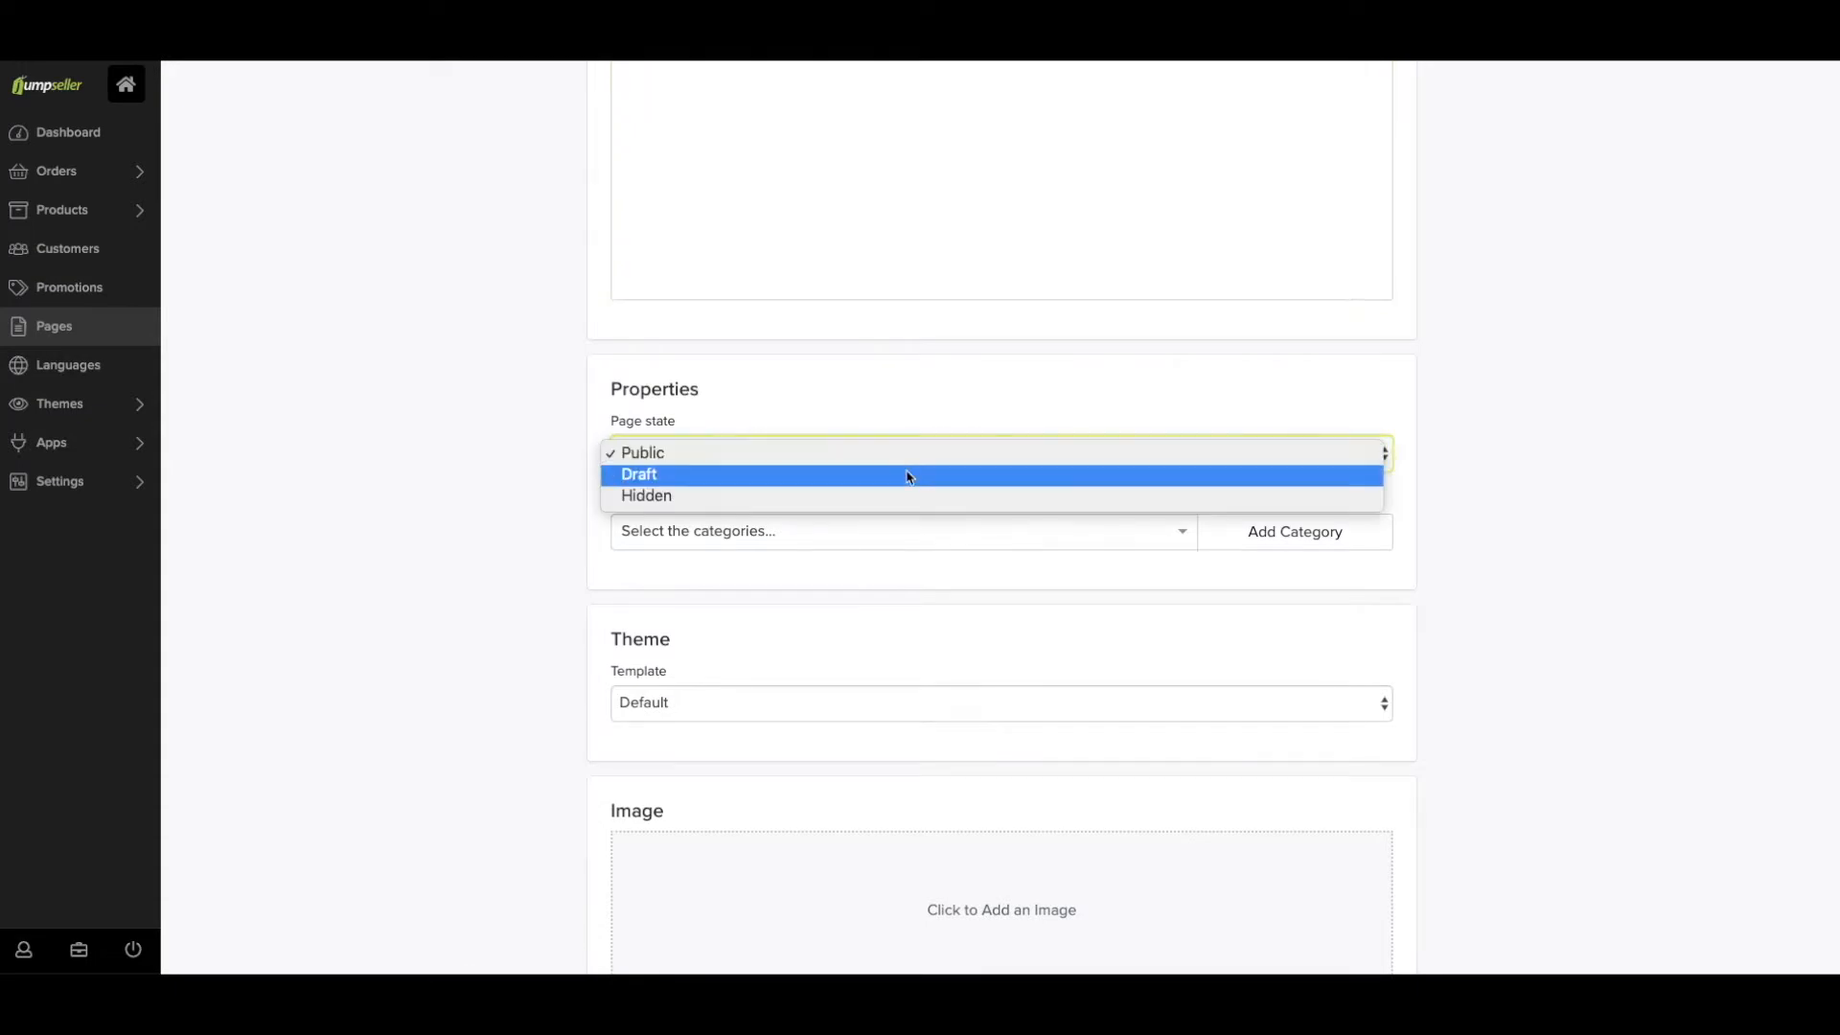
{"action": "left_click", "coordinate": [639, 474]}
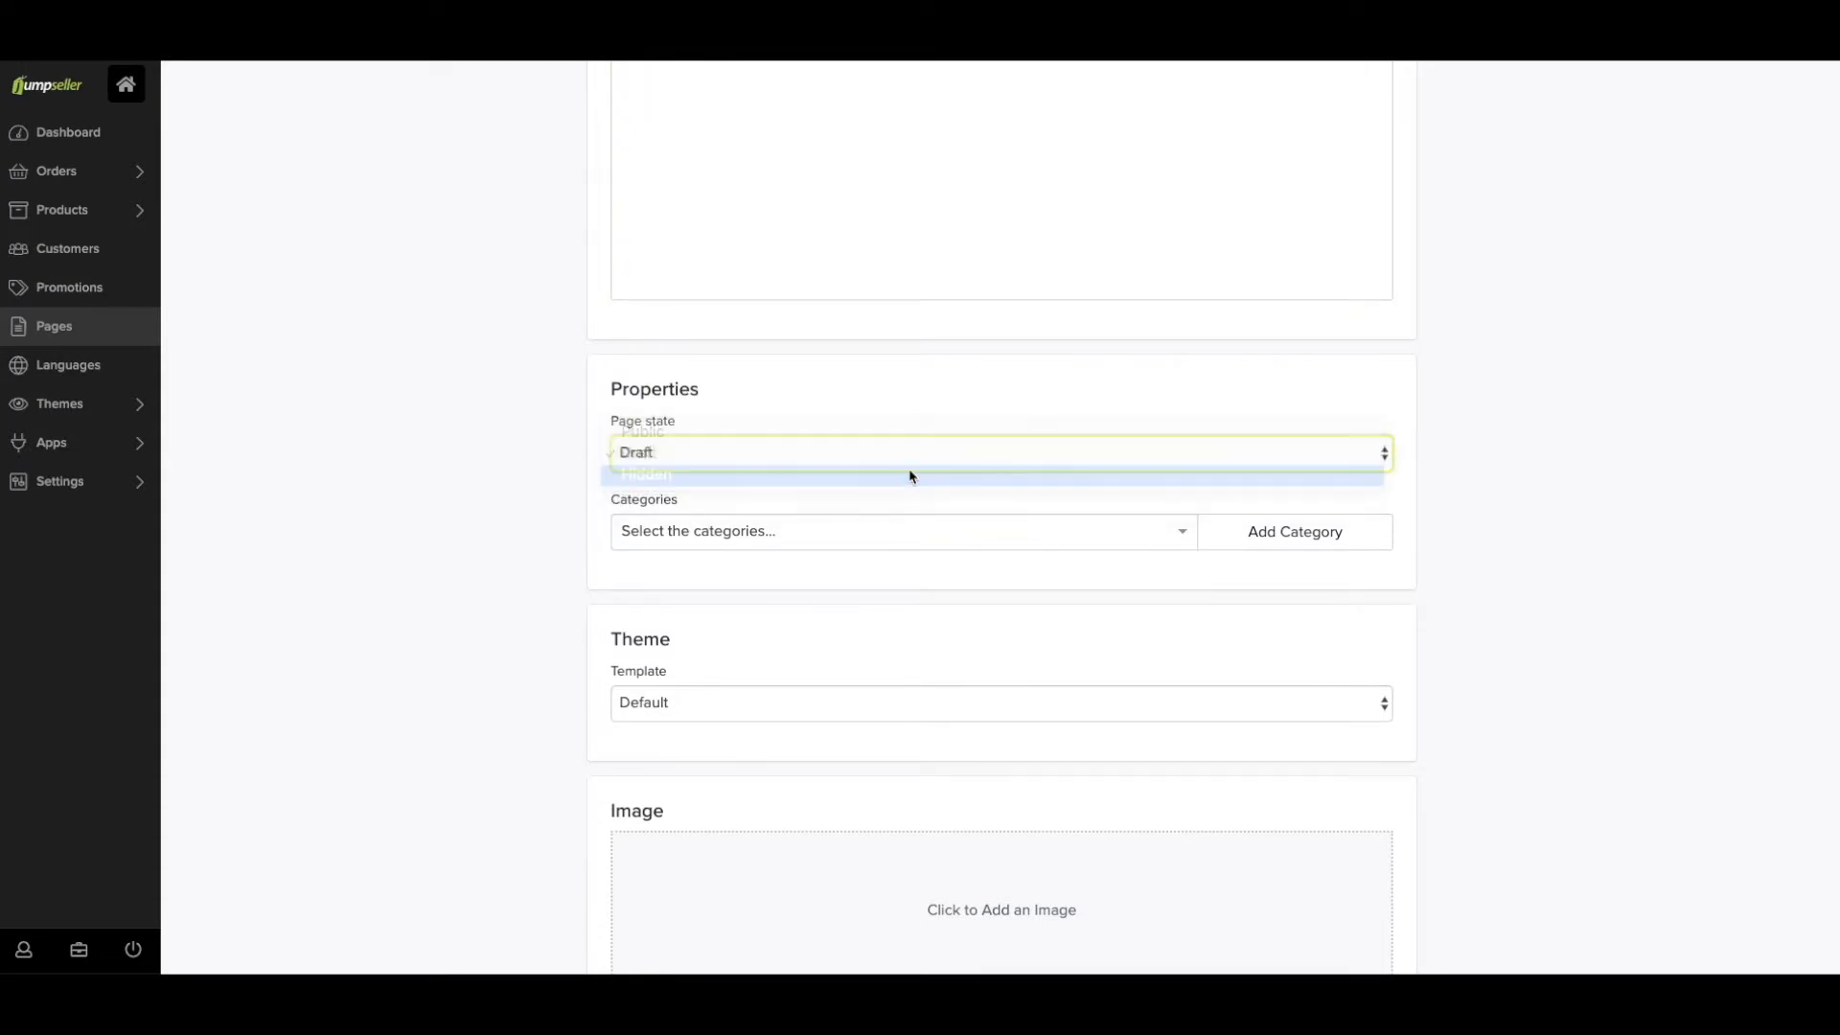
{"action": "left_click", "coordinate": [639, 432]}
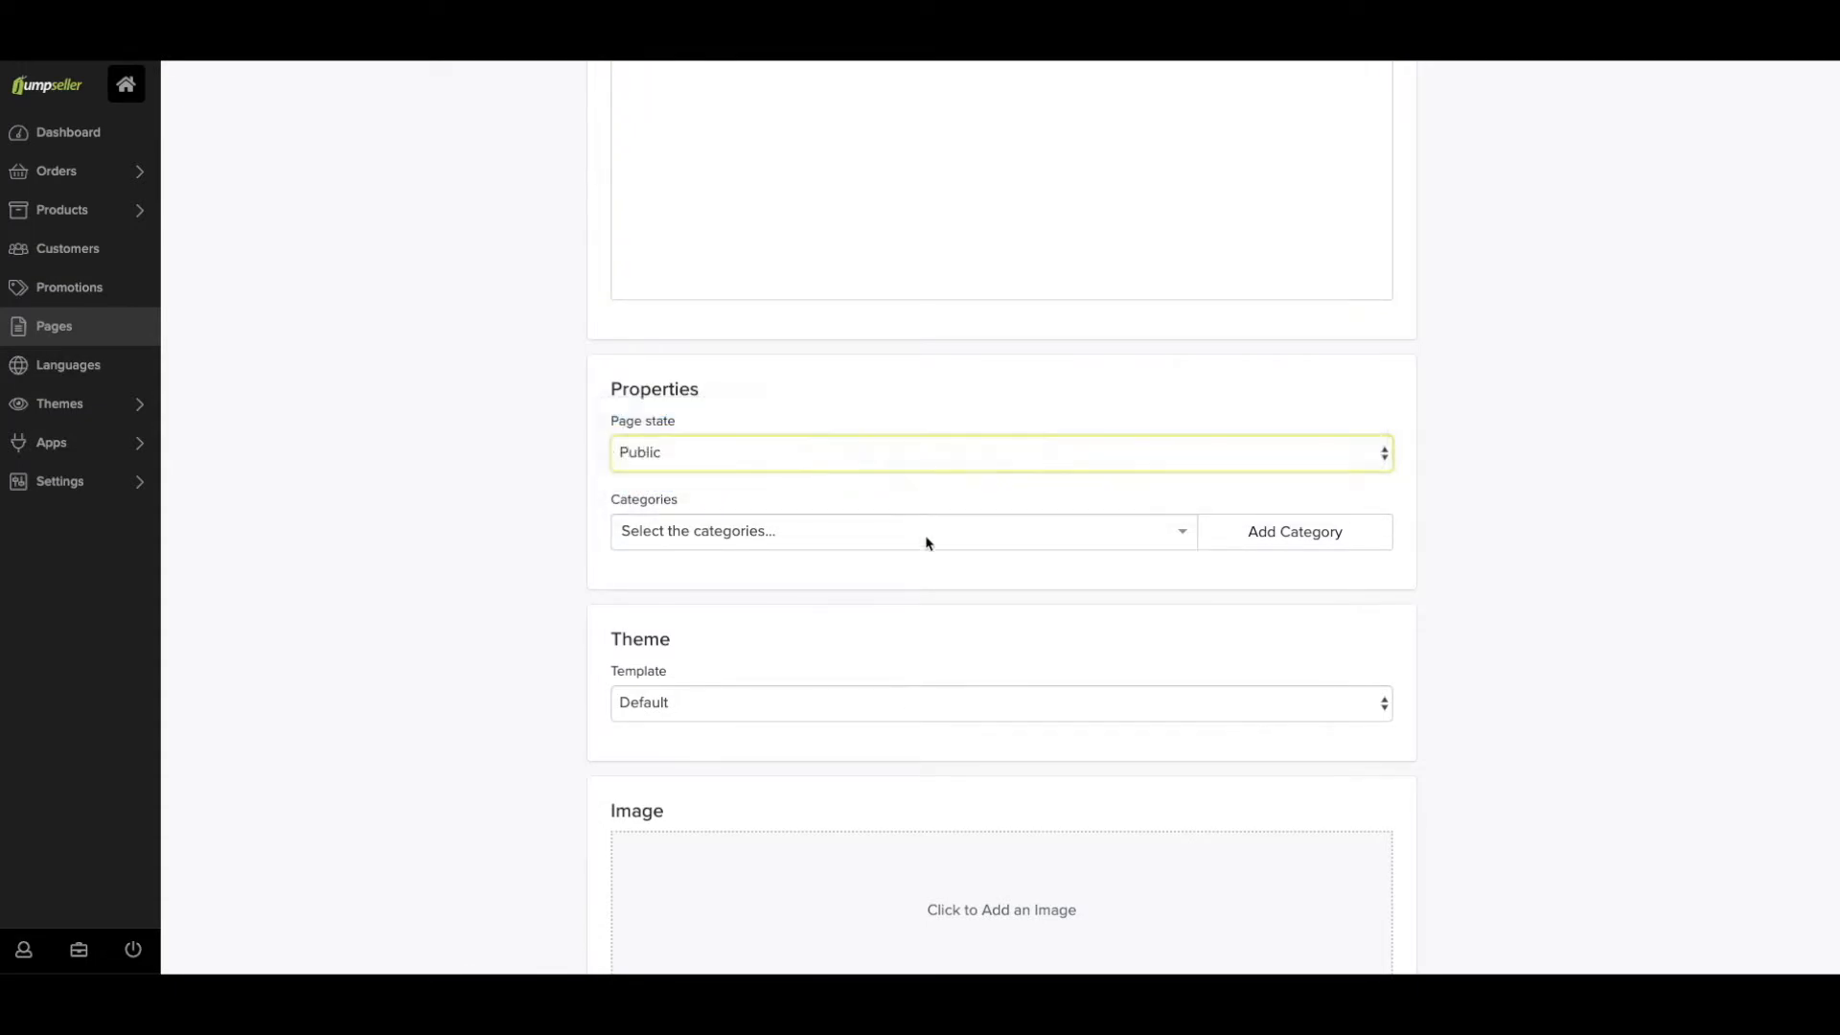
Assign the Blog category and Blog template, and add the E-books section
{"action": "left_click", "coordinate": [898, 530]}
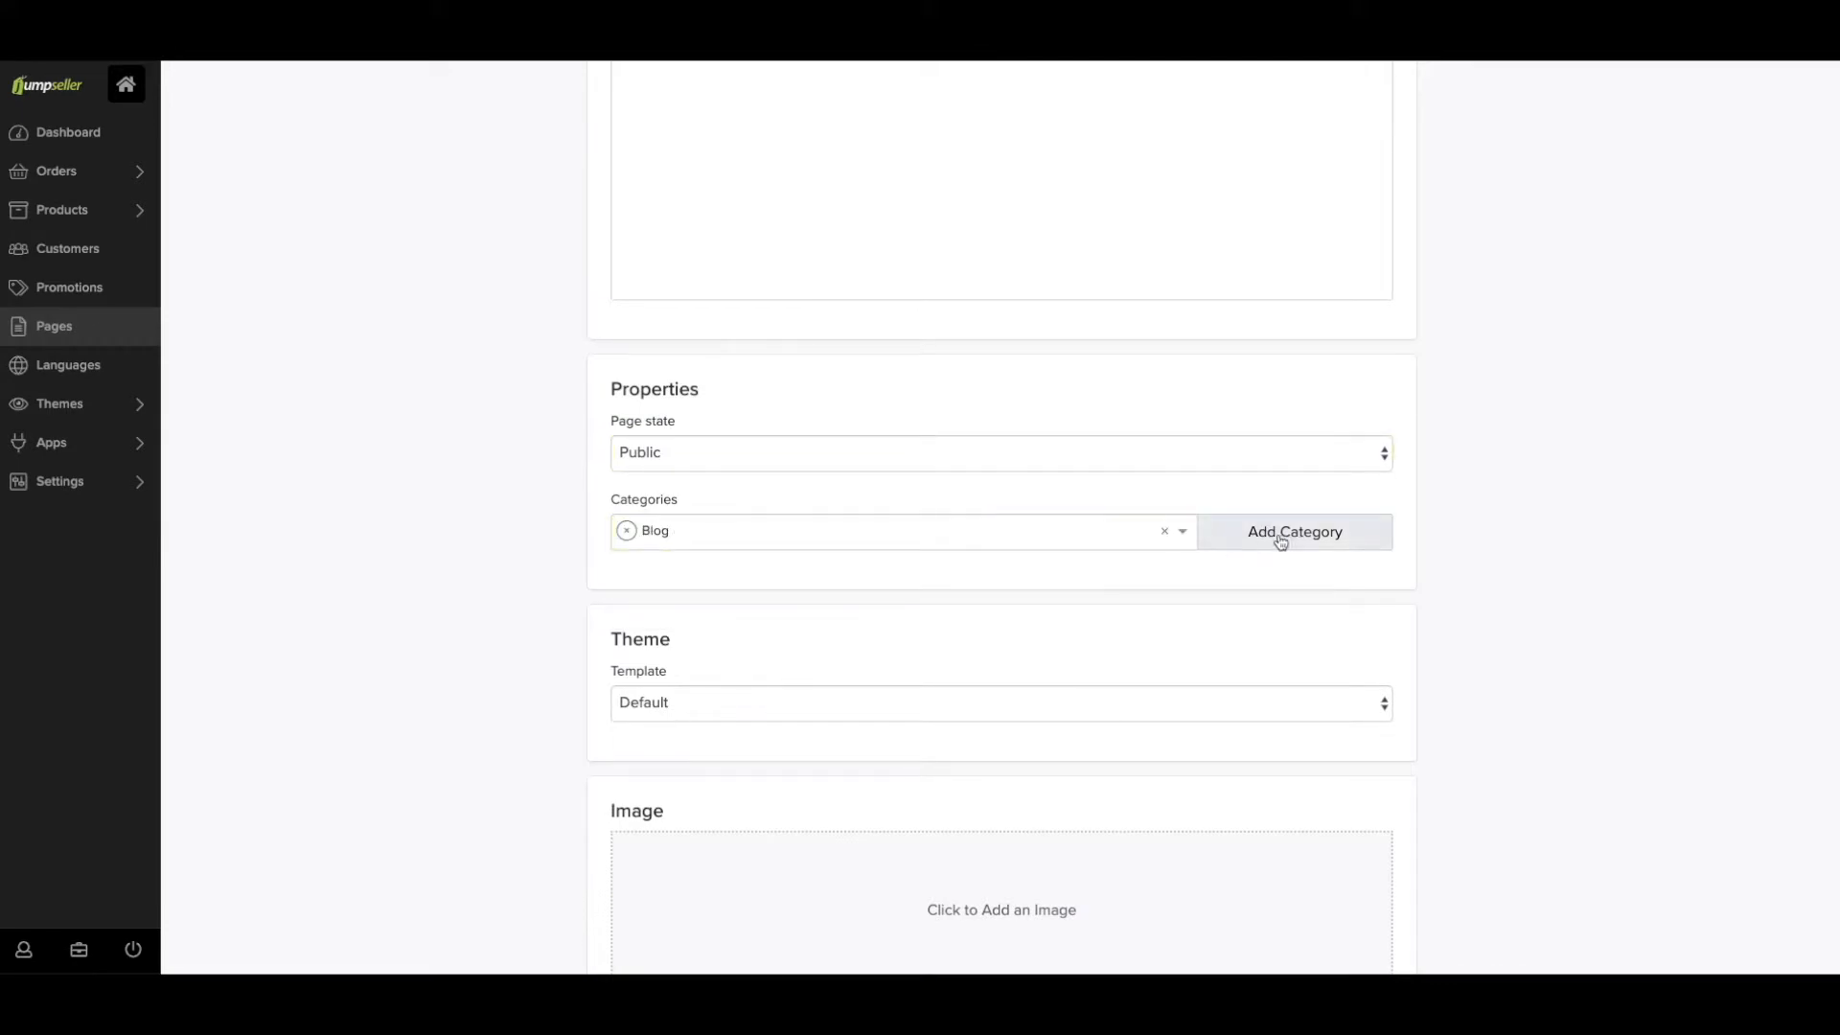
{"action": "left_click", "coordinate": [999, 702]}
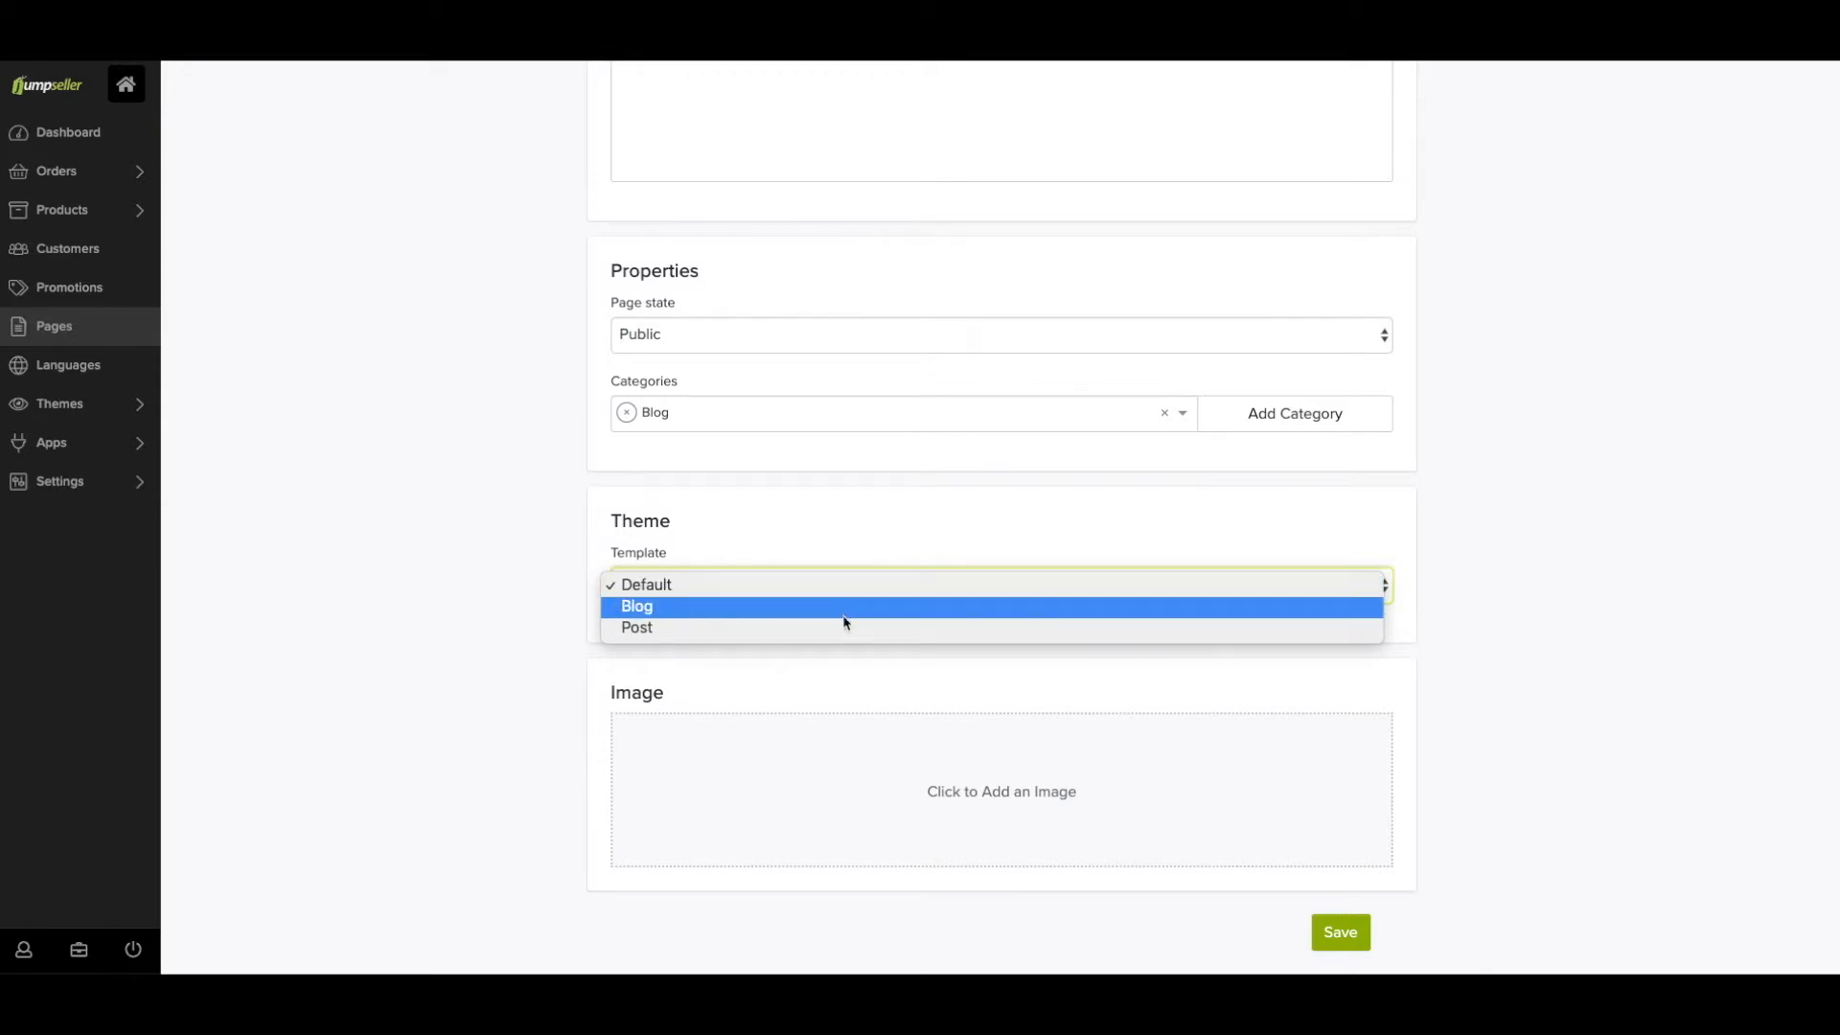
{"action": "left_click", "coordinate": [637, 607]}
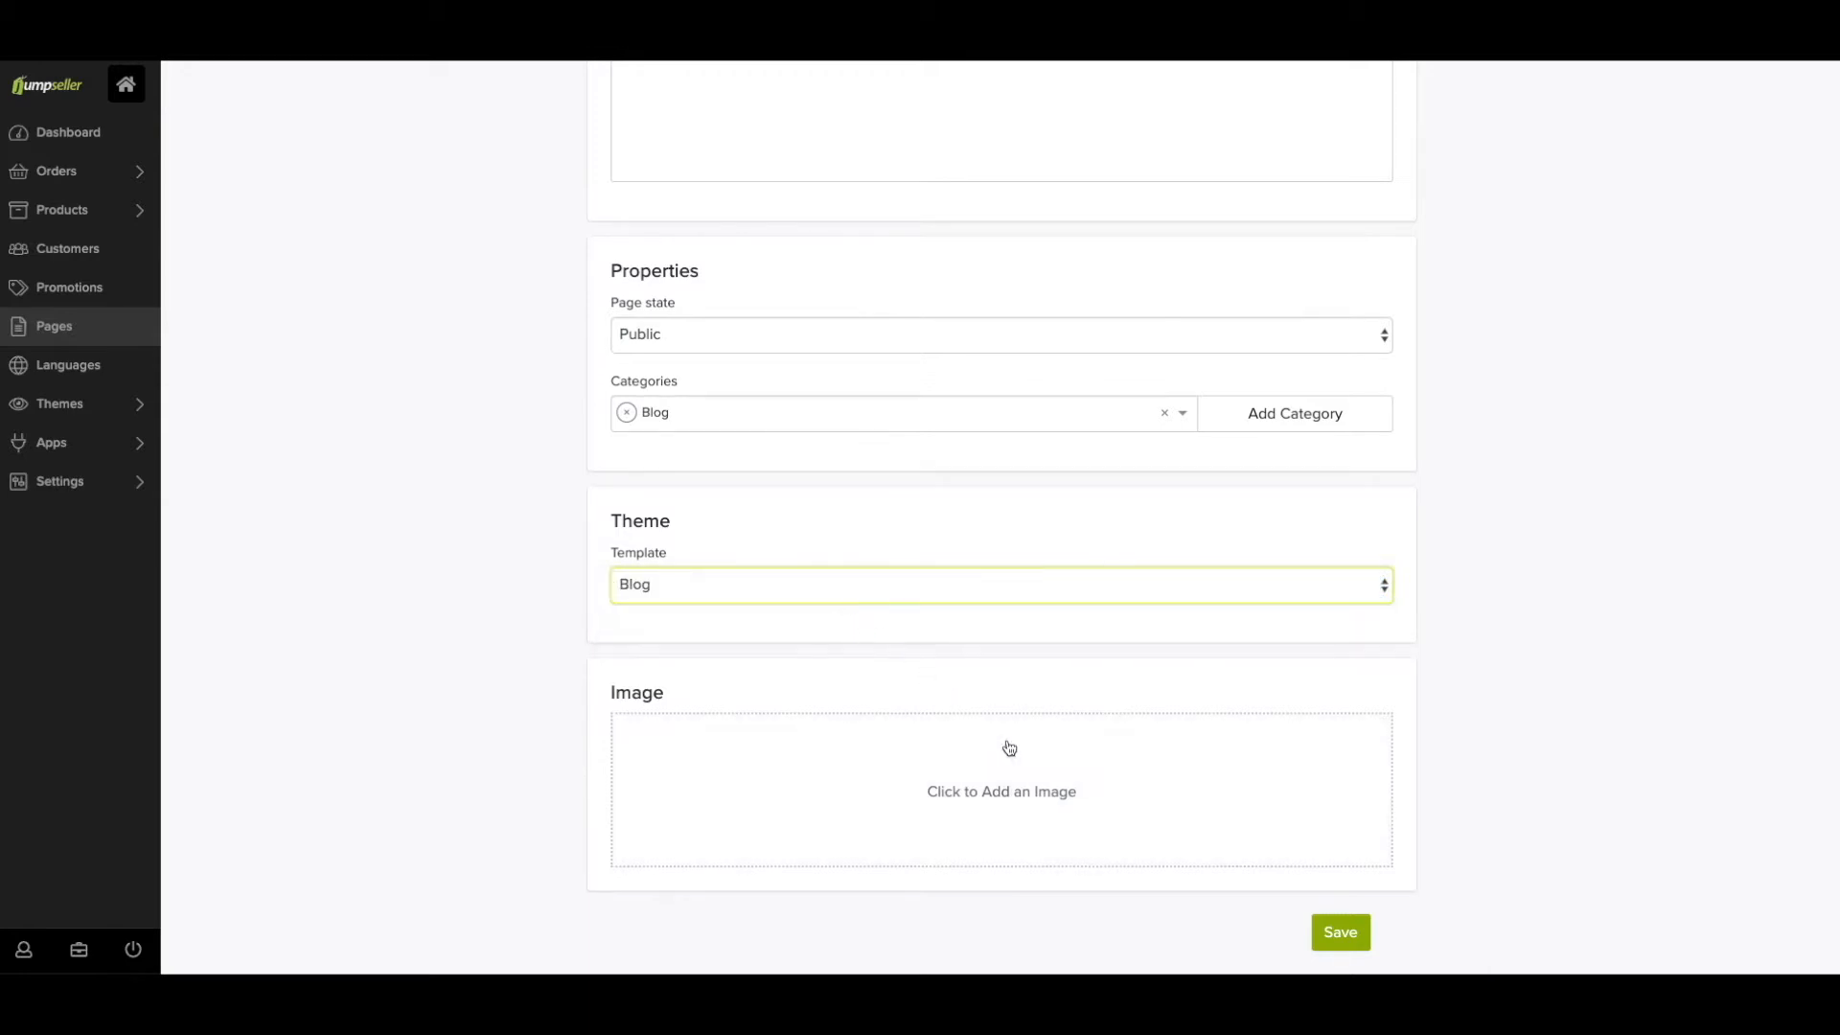
{"action": "left_click", "coordinate": [1001, 791]}
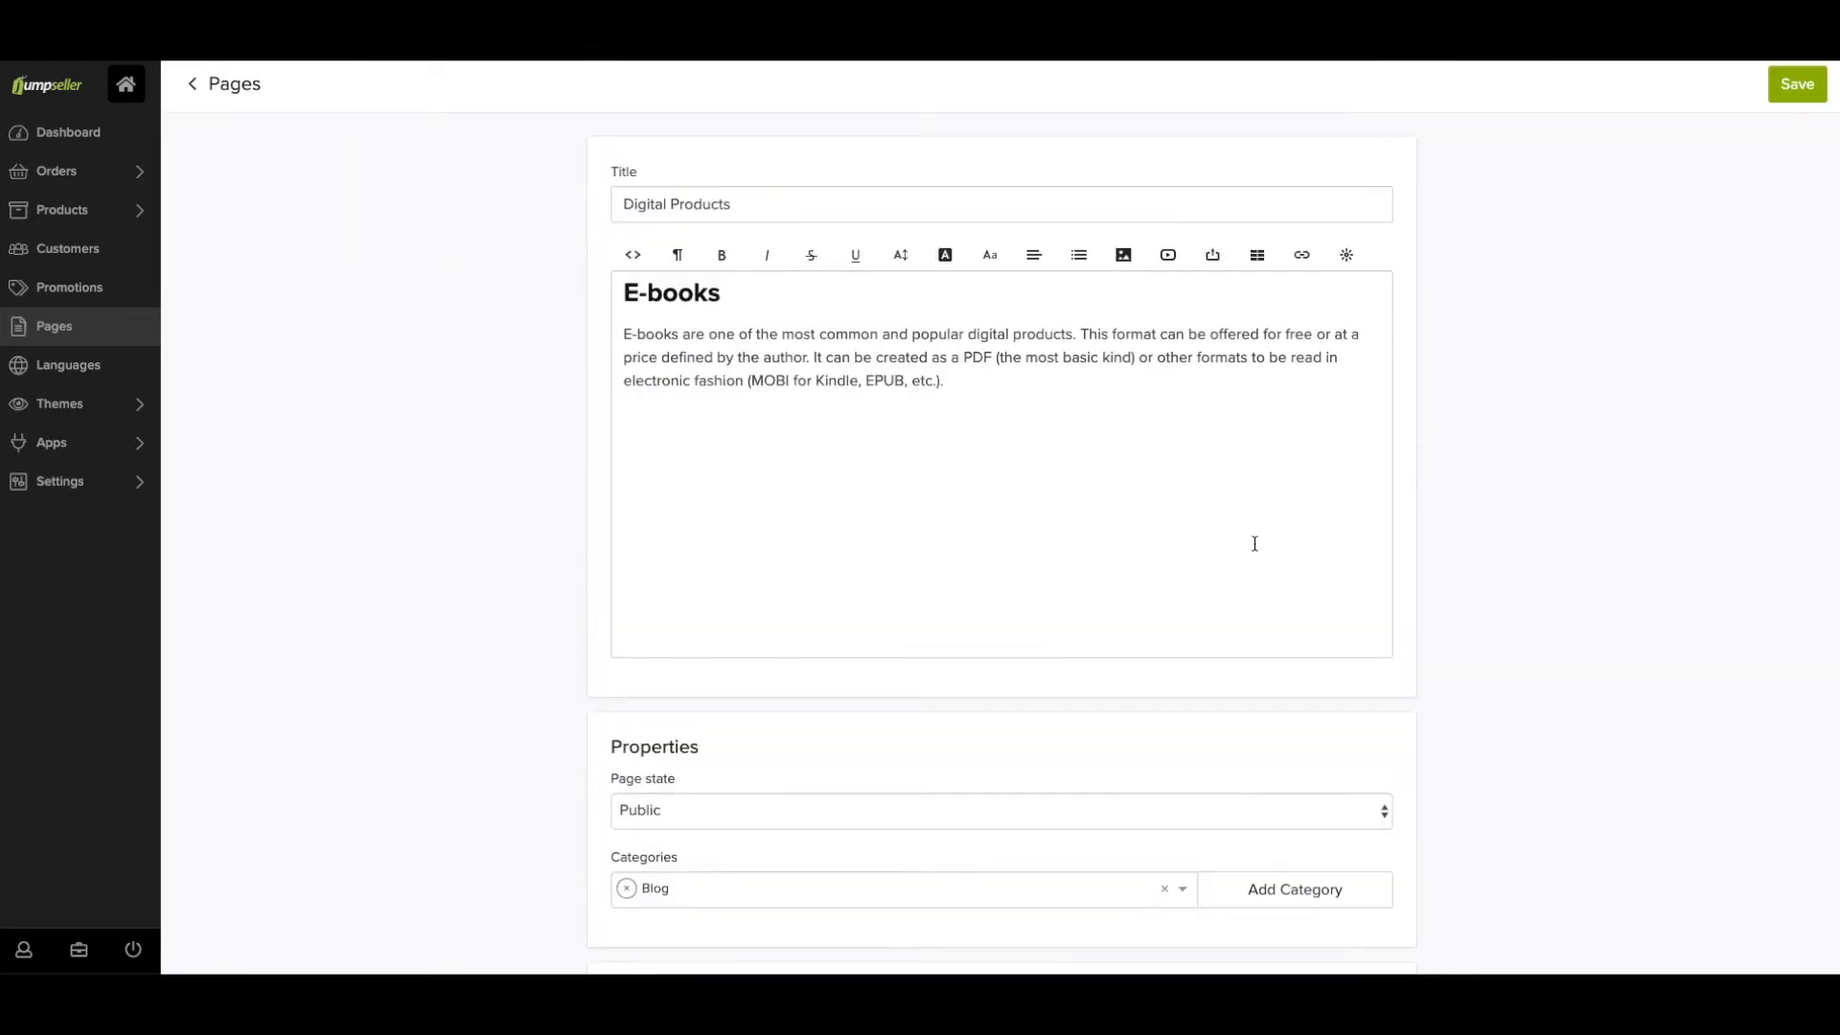
Save the Digital Products page and follow the success link to Navigation
{"action": "left_click", "coordinate": [1798, 85]}
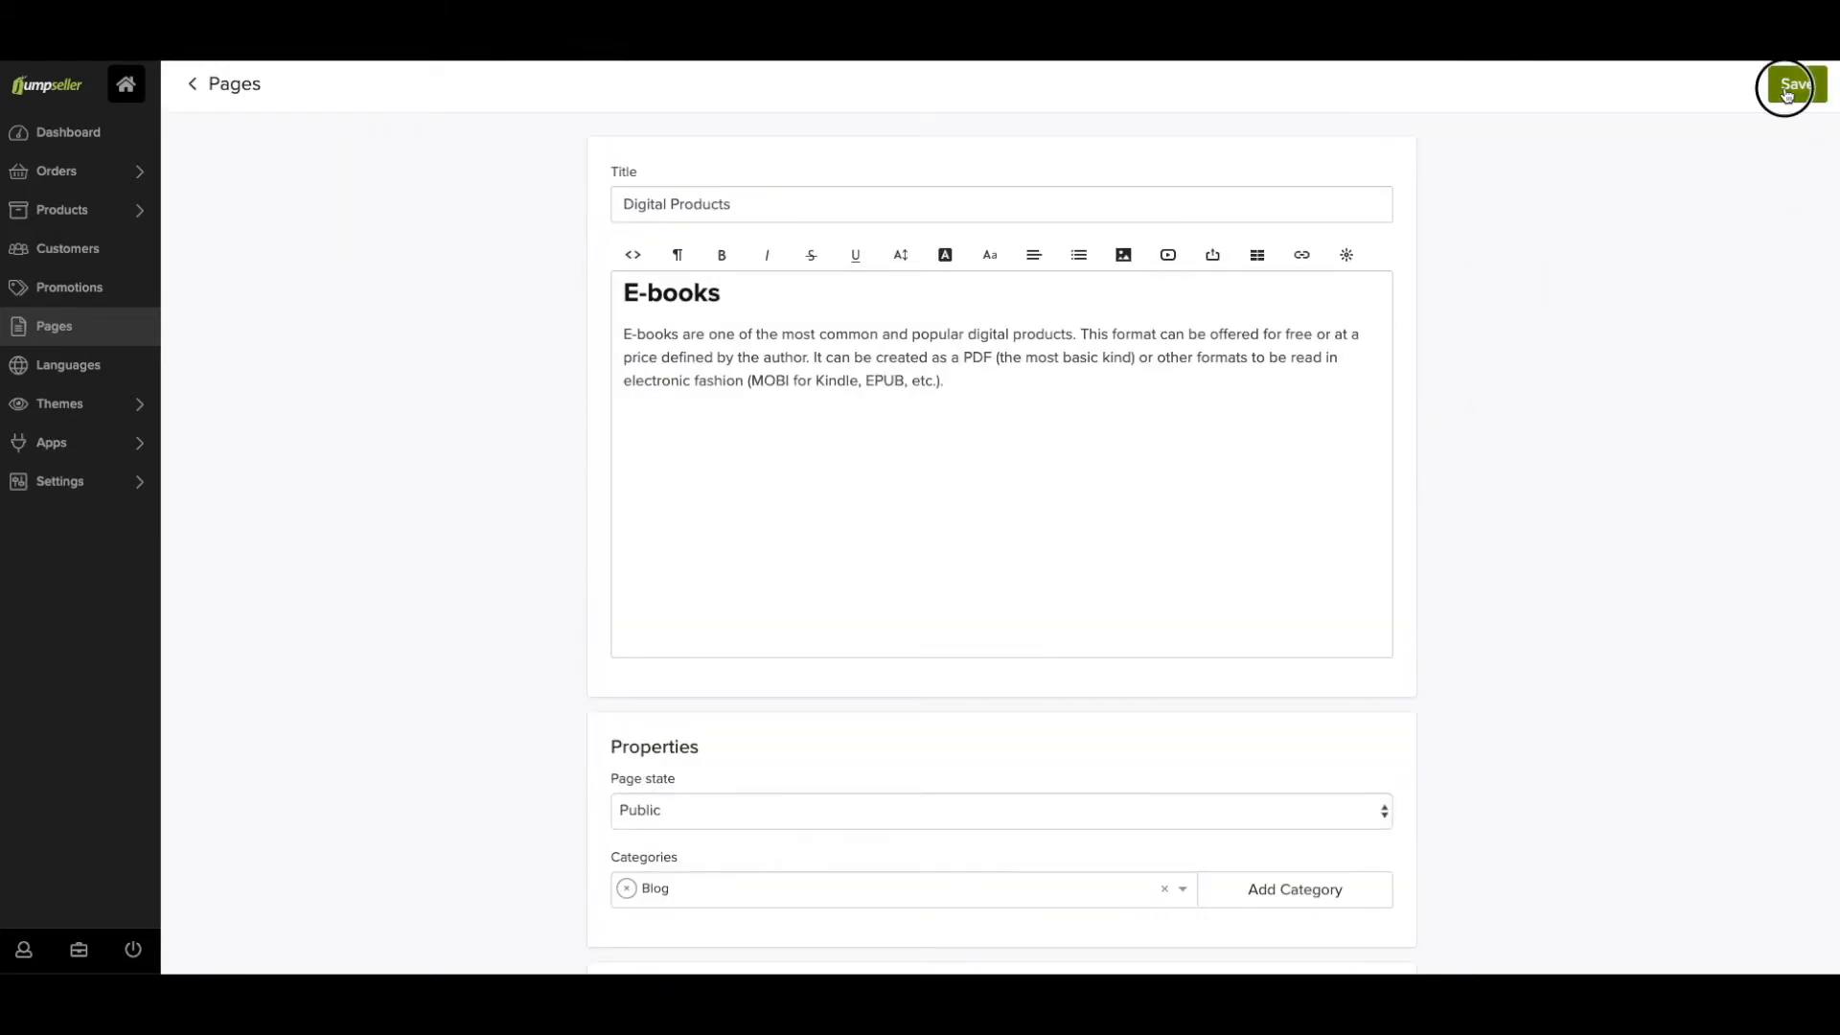
{"action": "left_click", "coordinate": [1795, 84]}
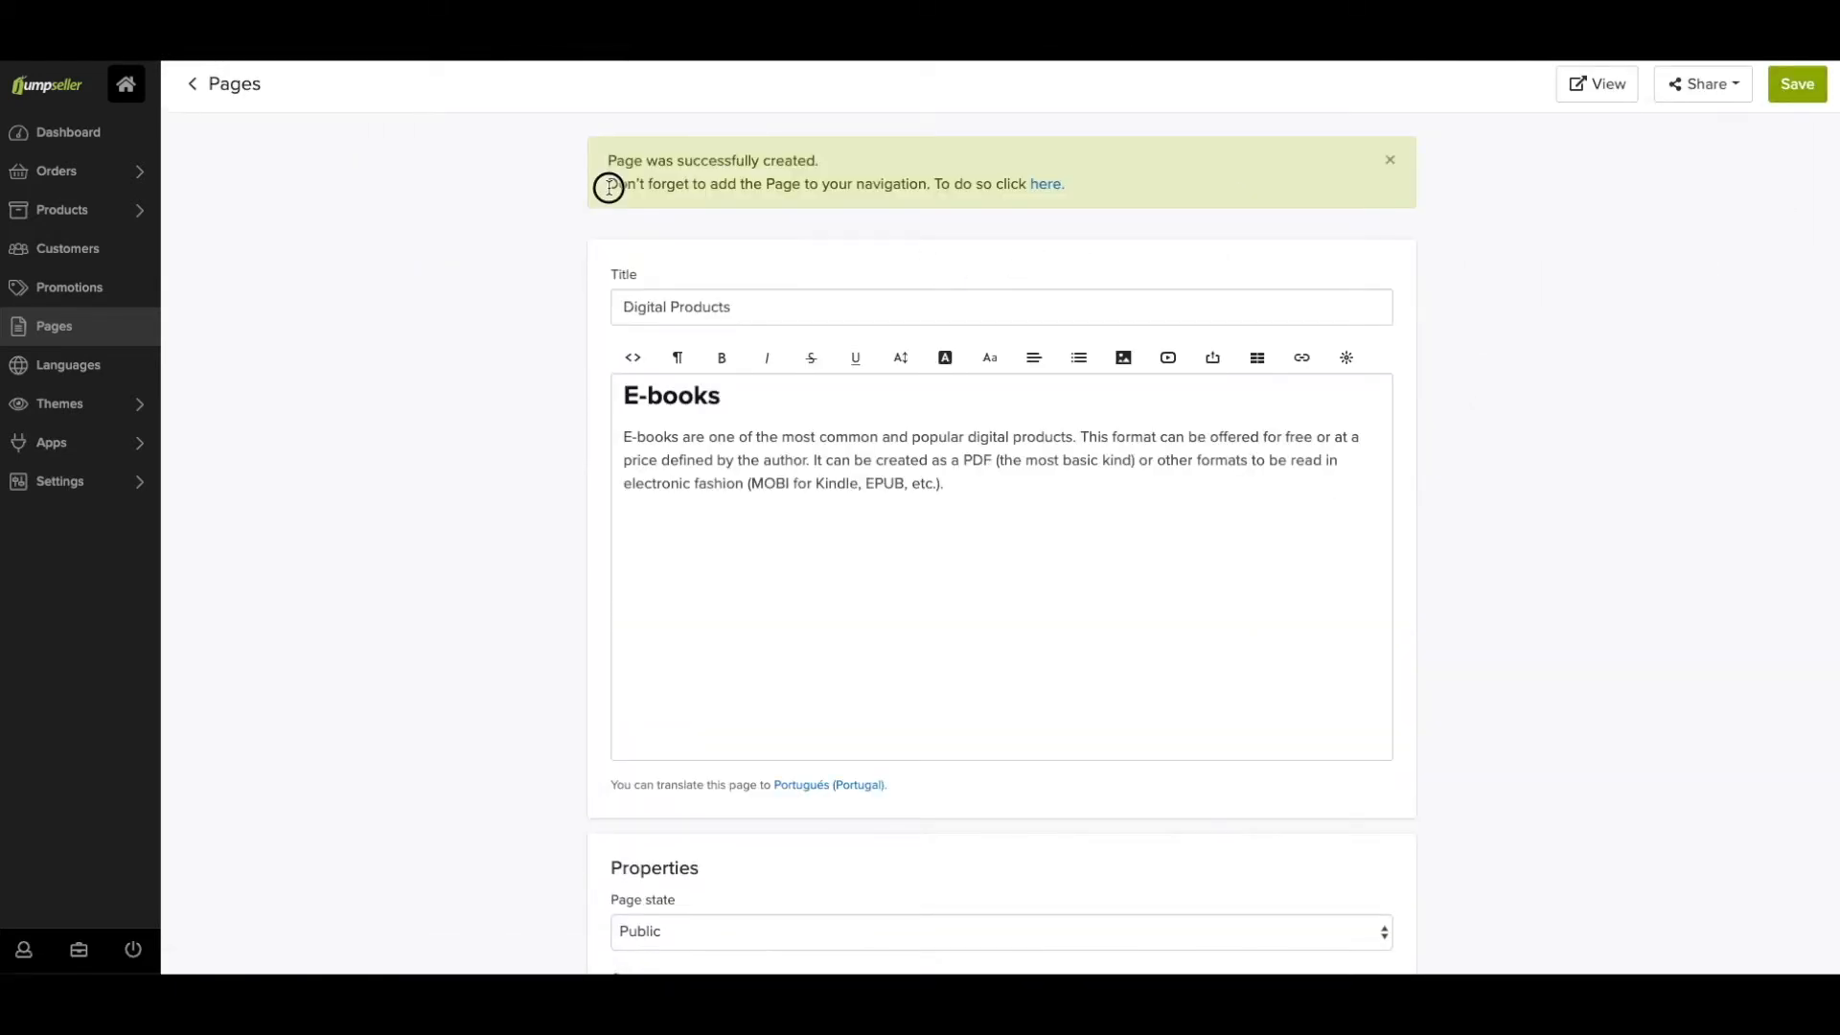
{"action": "mouse_move", "coordinate": [1042, 188]}
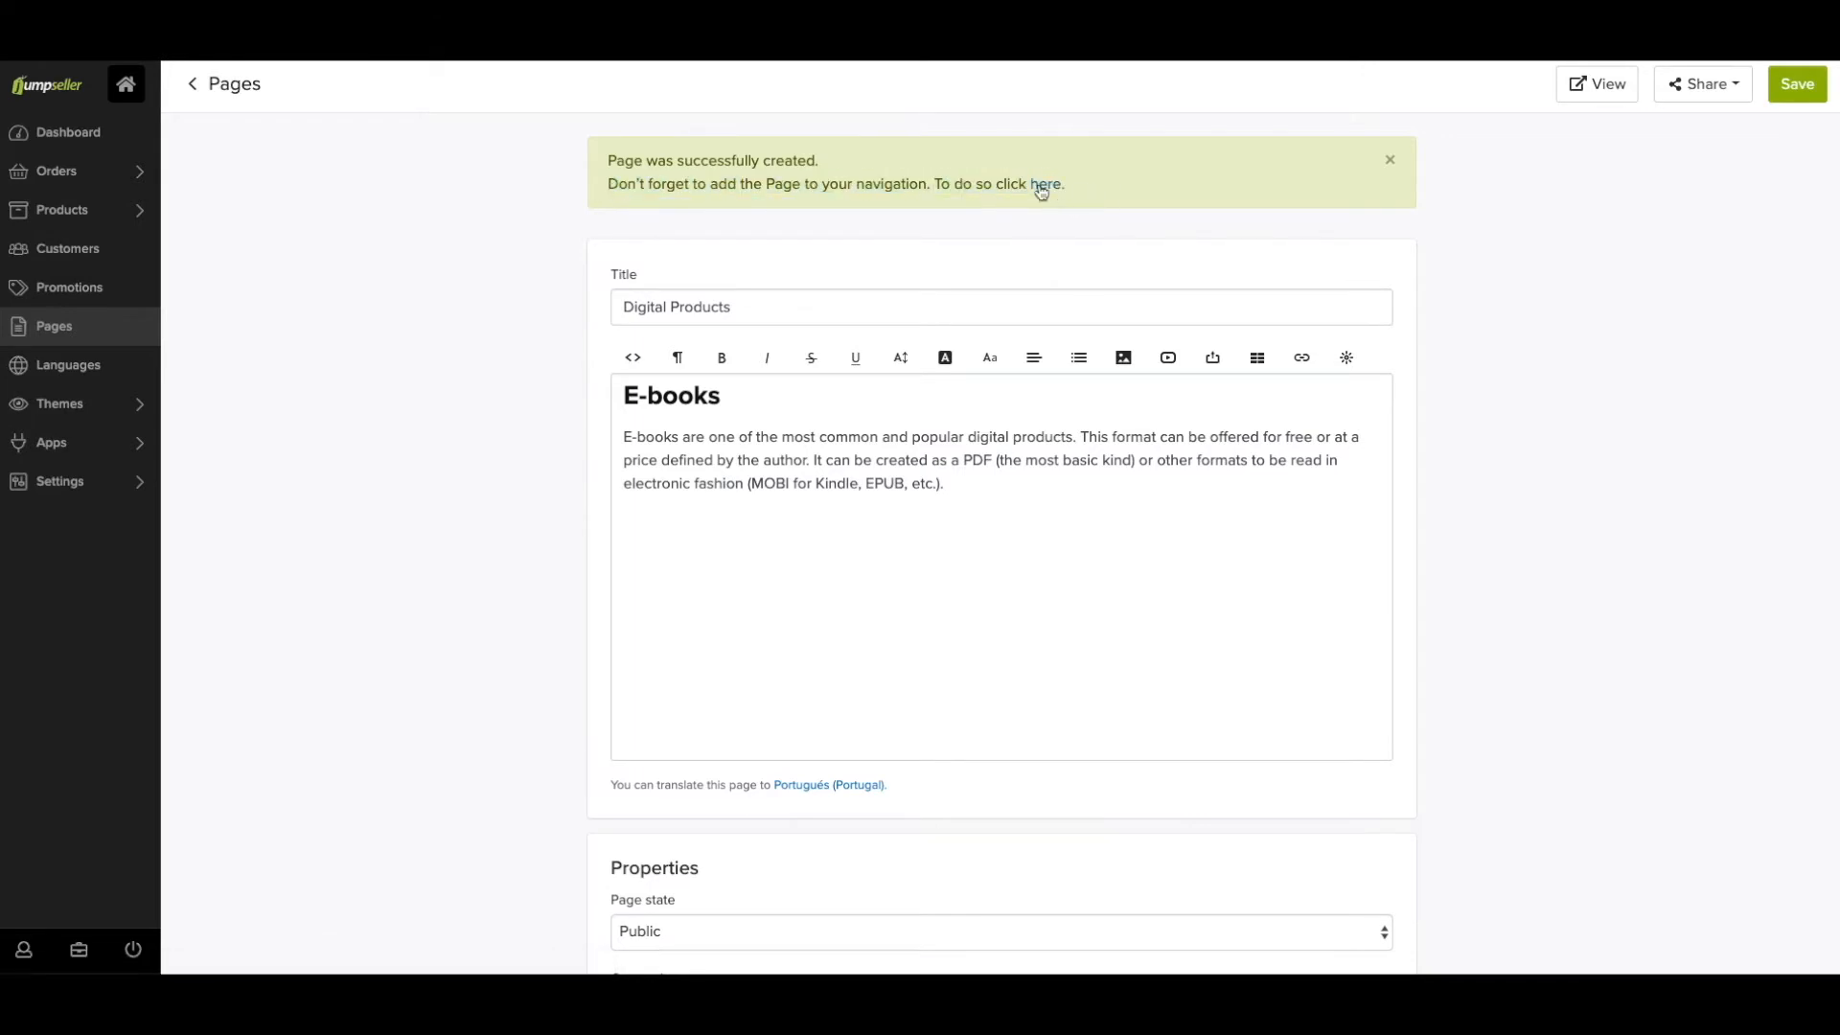
{"action": "left_click", "coordinate": [1044, 184]}
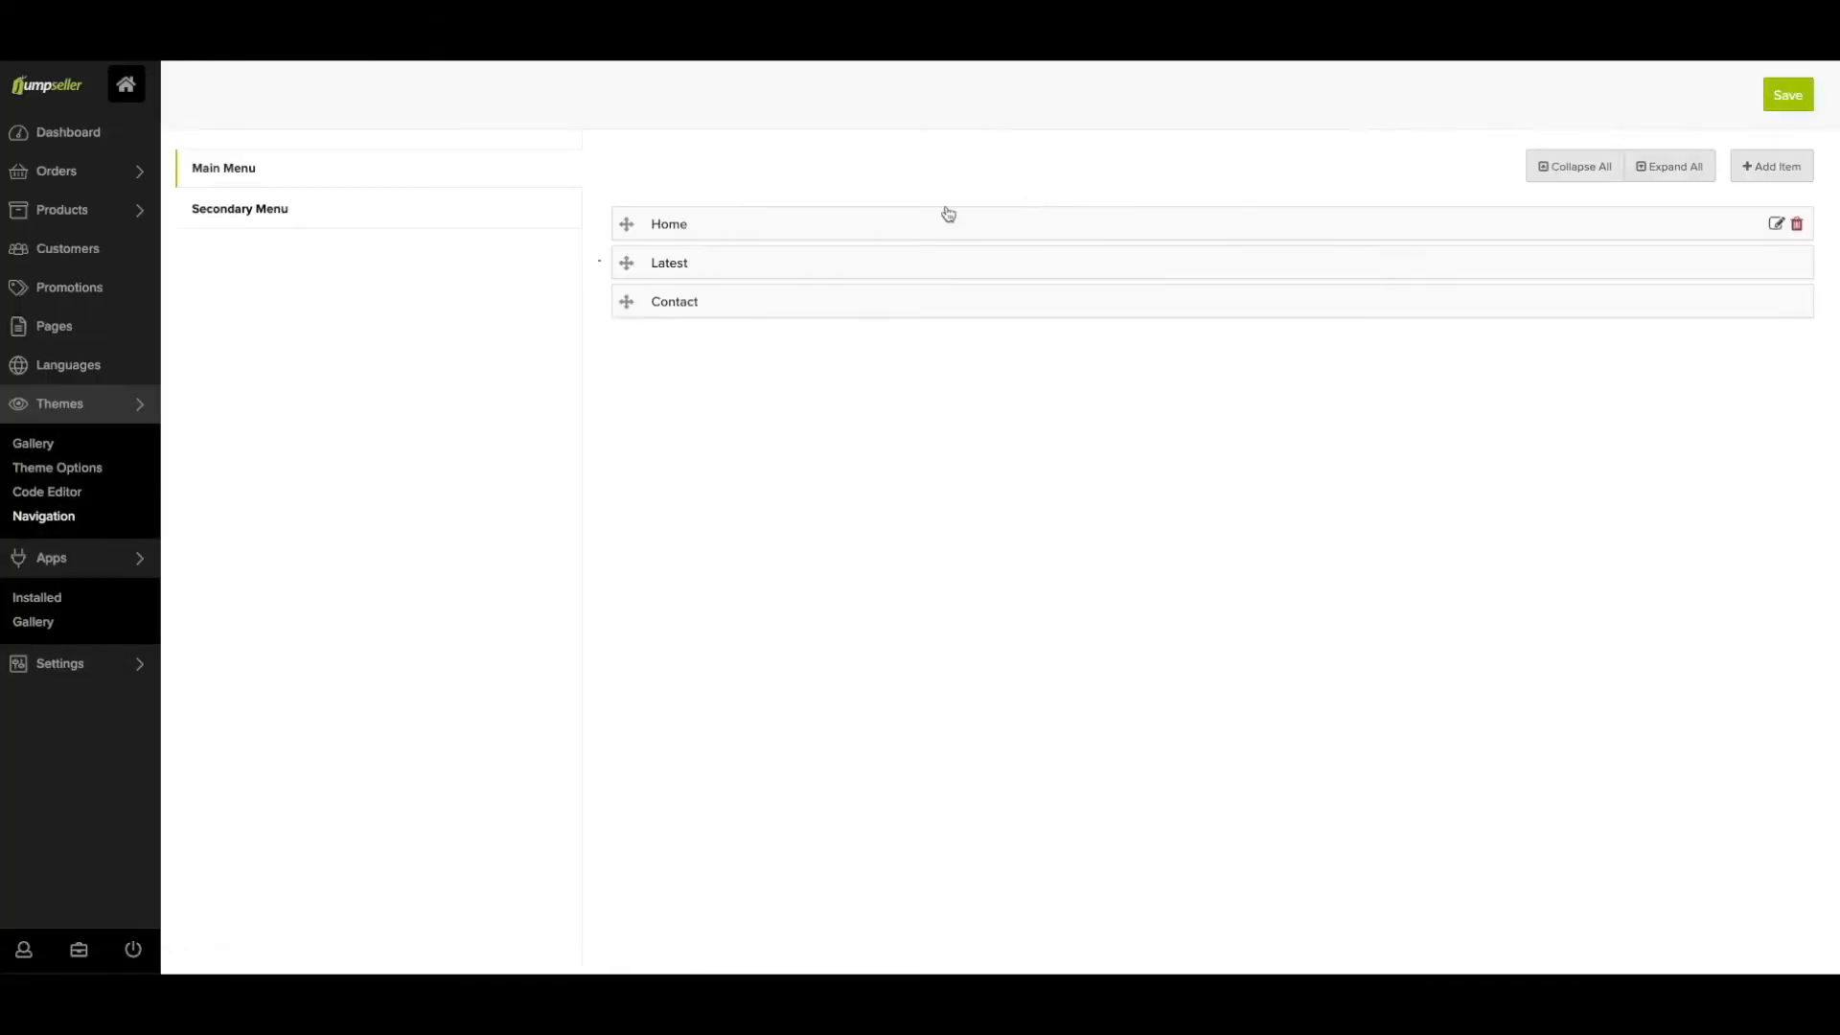
Add a Digital Products menu item, nest it under Latest, and save the menu
{"action": "left_click", "coordinate": [669, 262]}
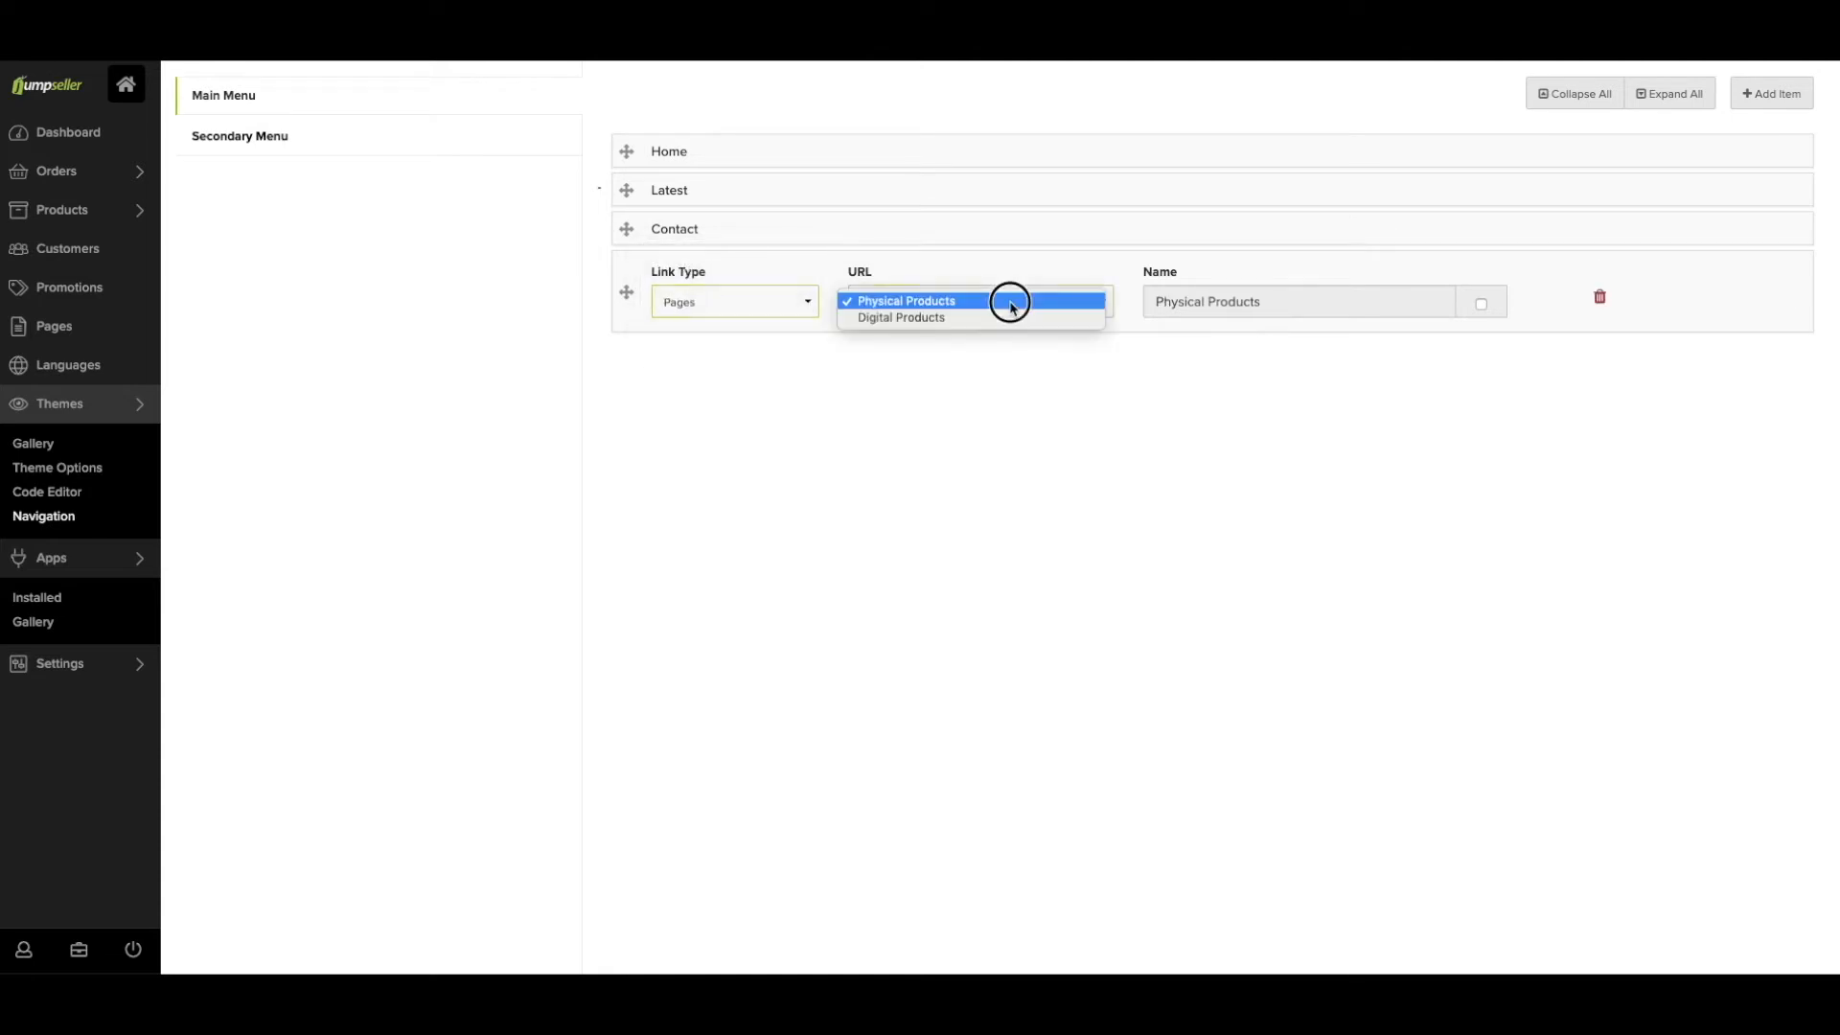
{"action": "left_click", "coordinate": [901, 318]}
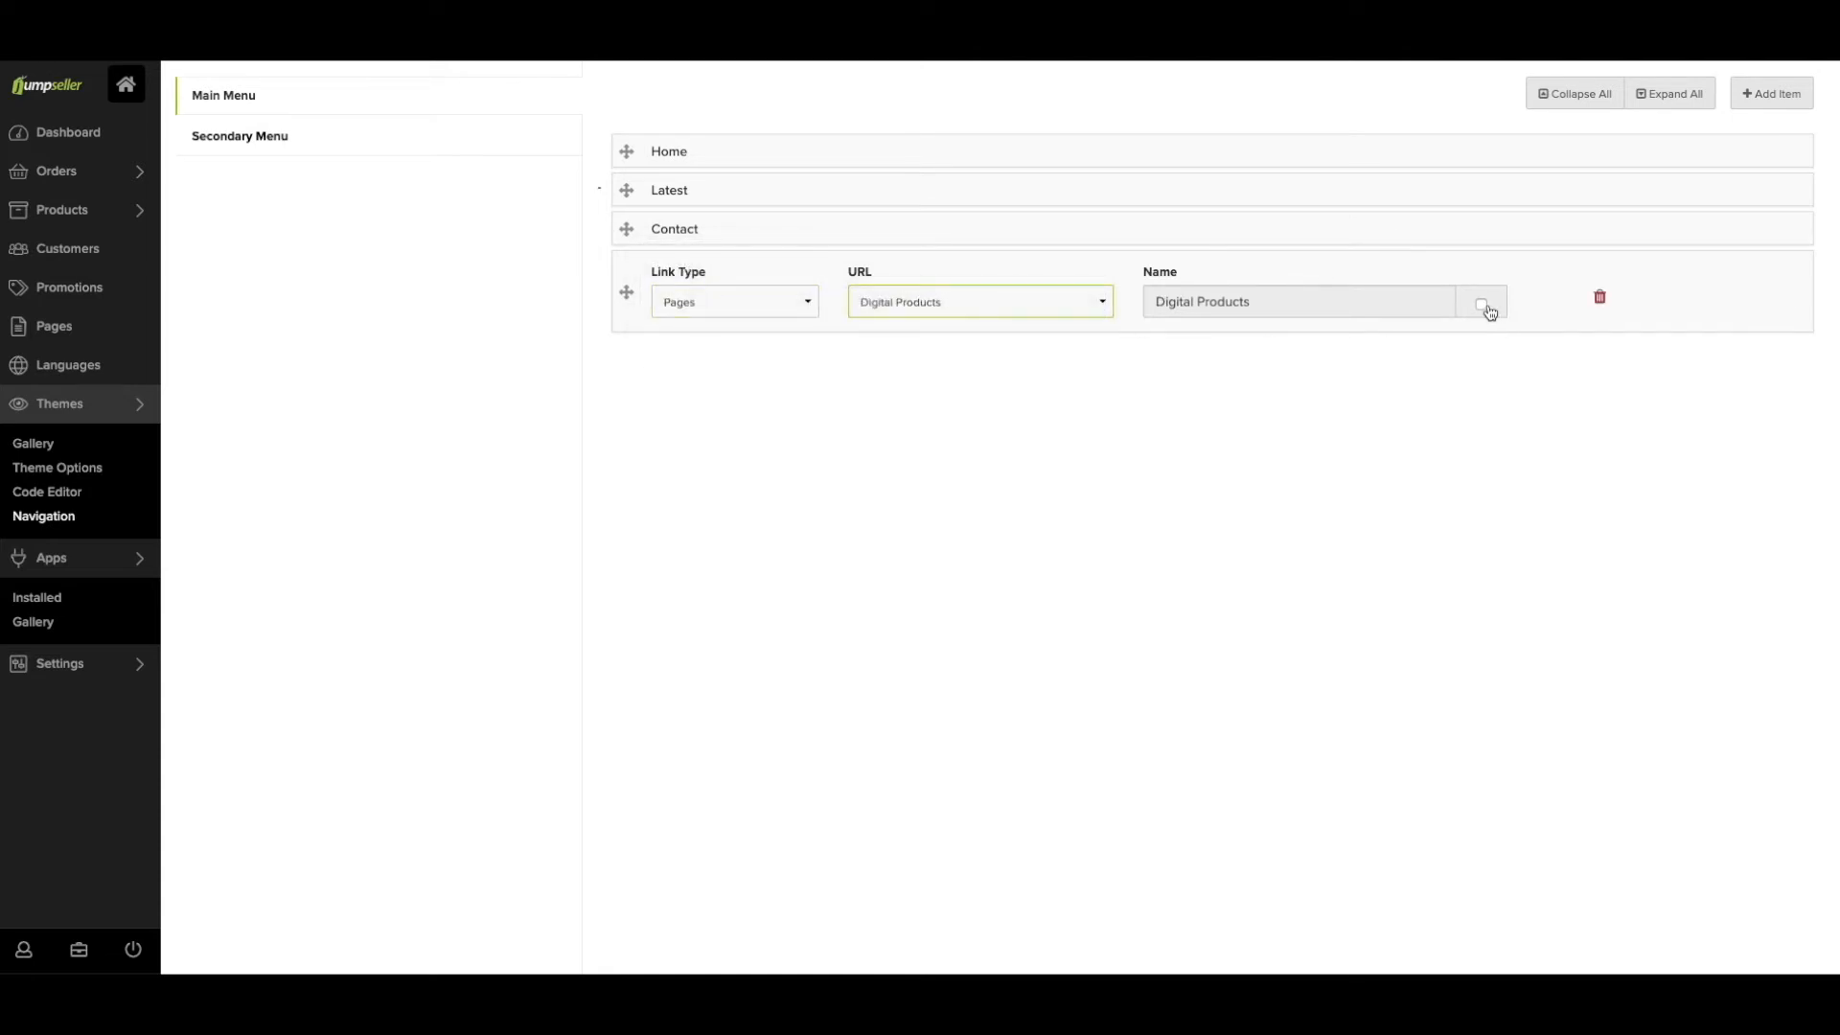
{"action": "left_click", "coordinate": [1486, 307]}
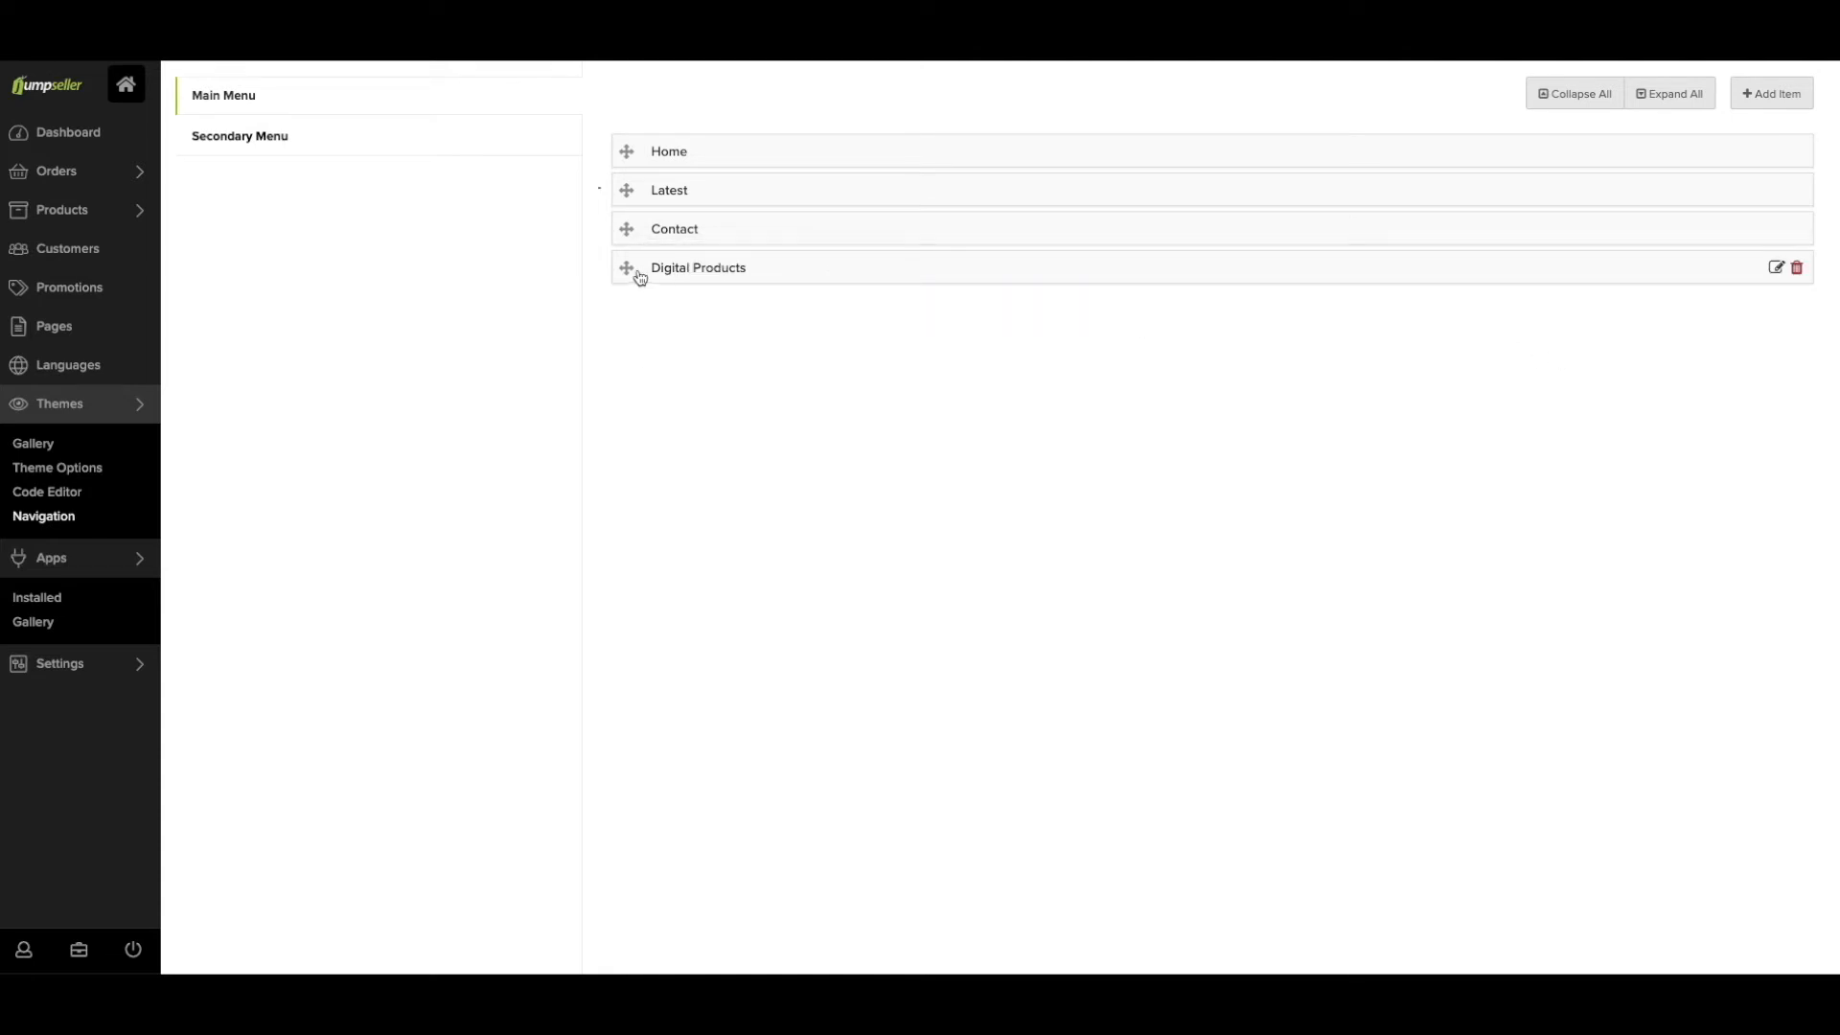
{"action": "left_click_drag", "start_coordinate": [628, 267], "coordinate": [628, 229]}
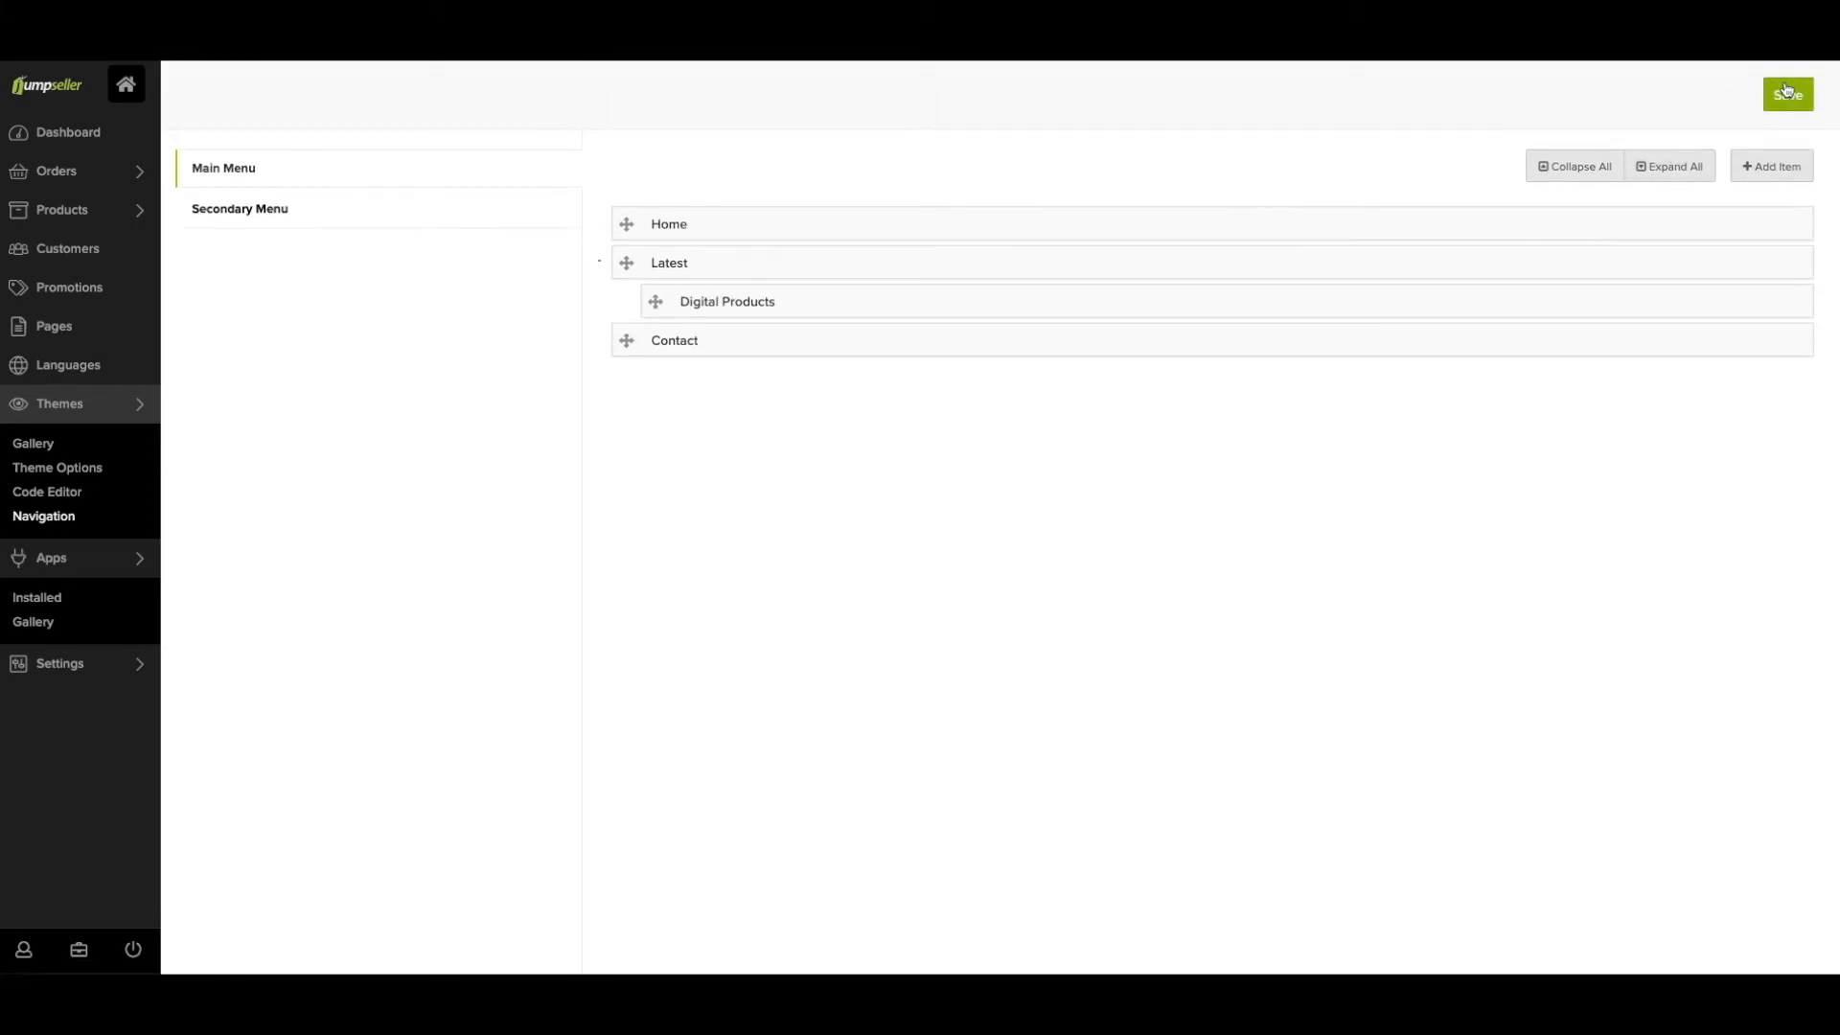
{"action": "left_click", "coordinate": [1787, 94]}
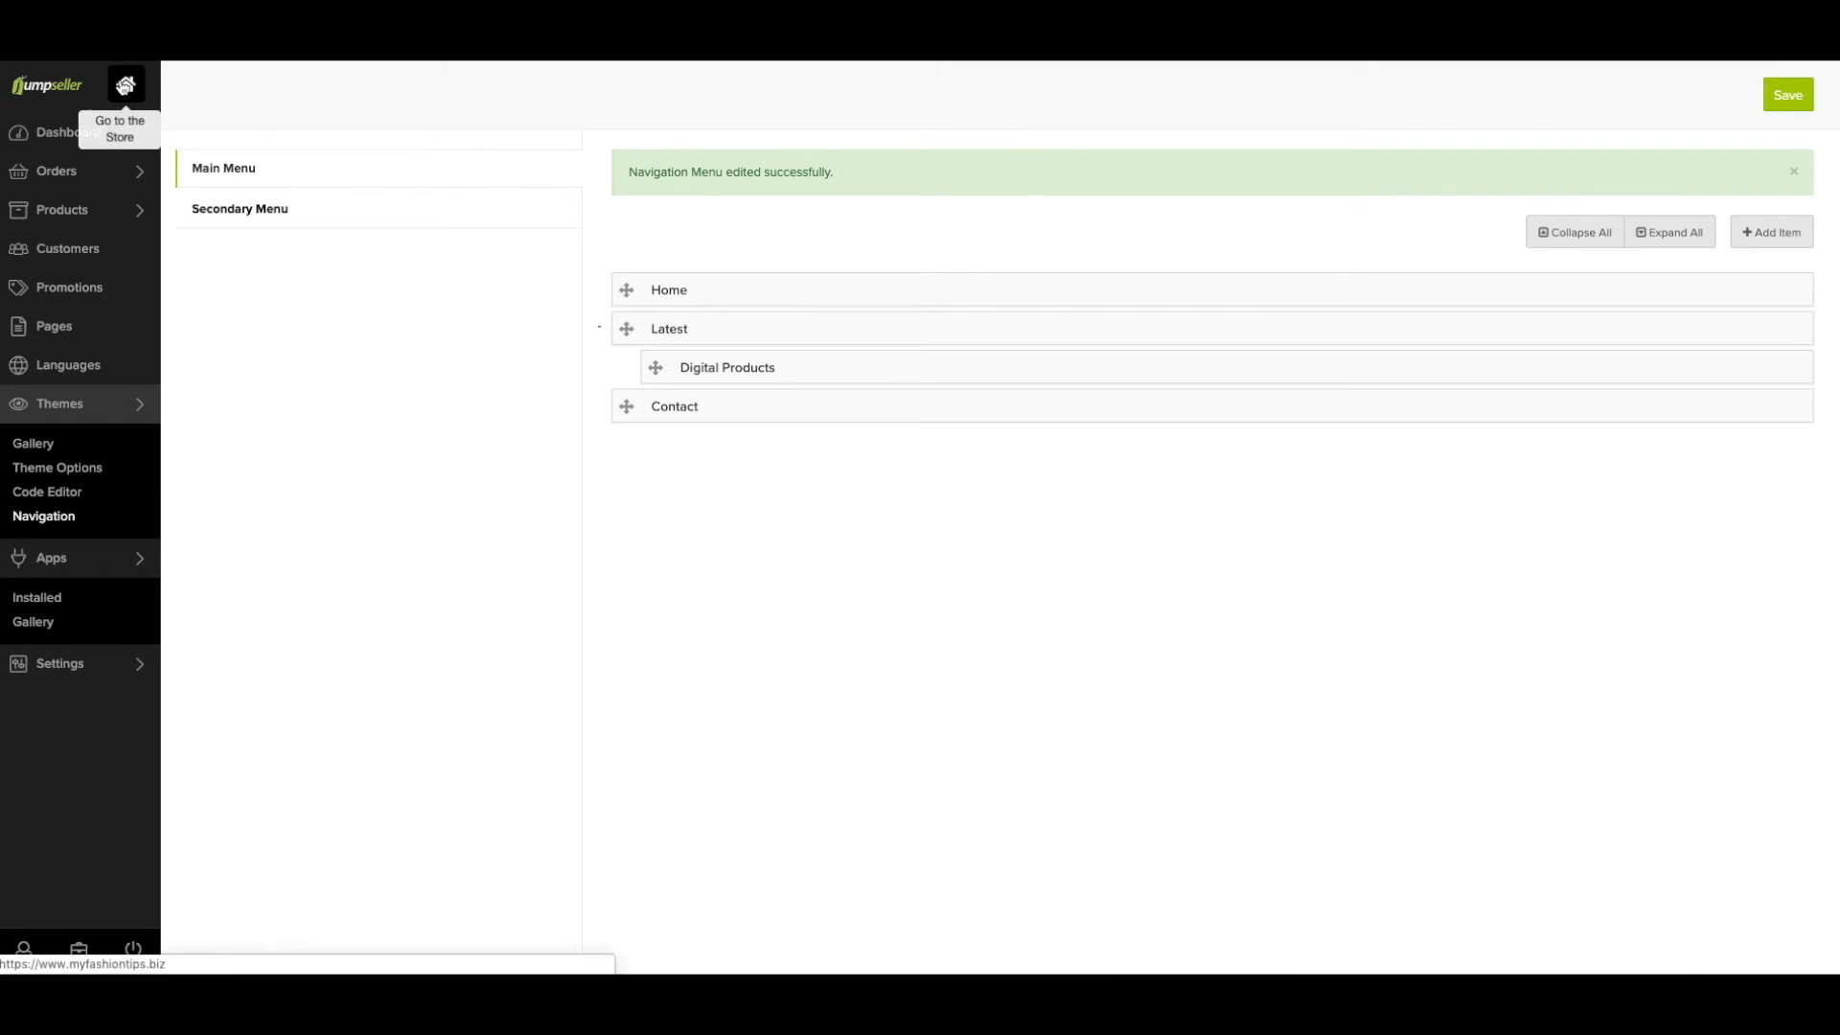